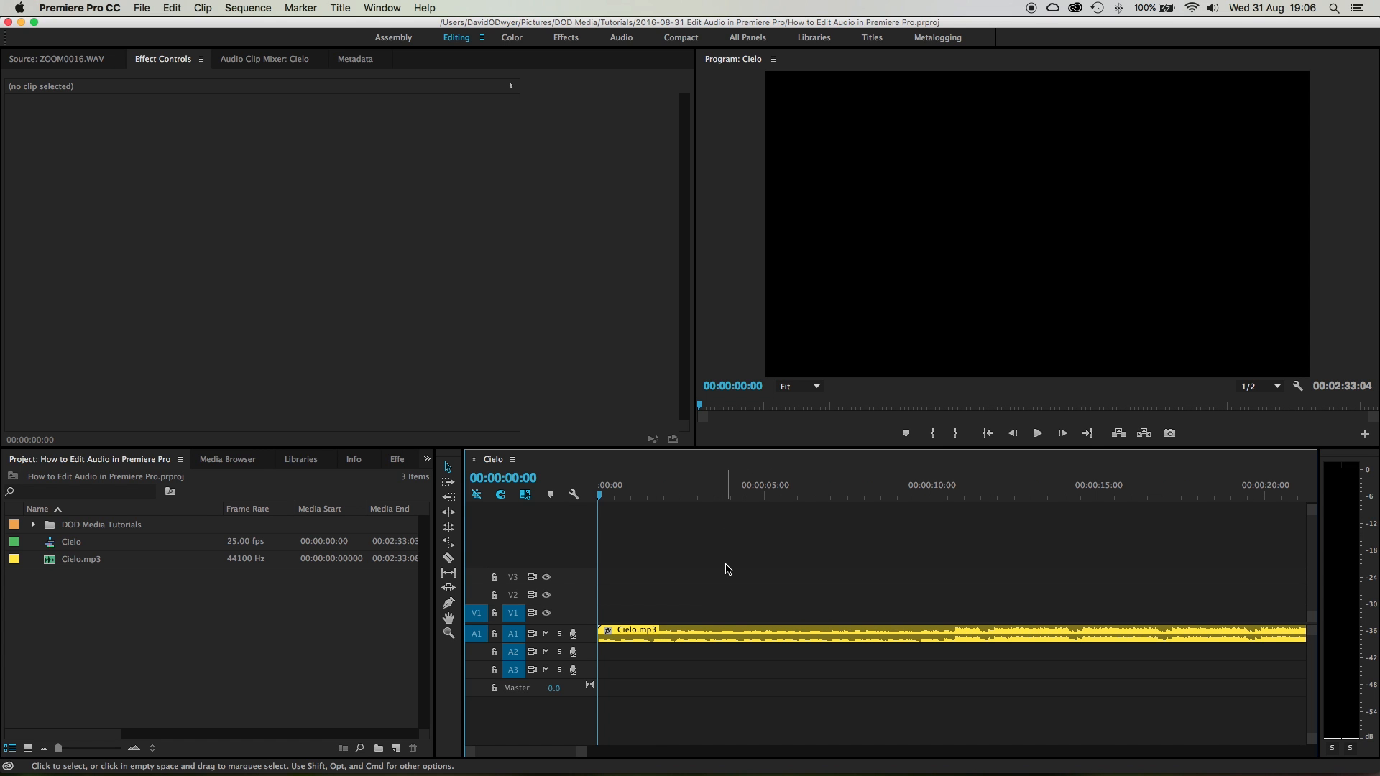
{"action": "mouse_move", "coordinate": [691, 643]}
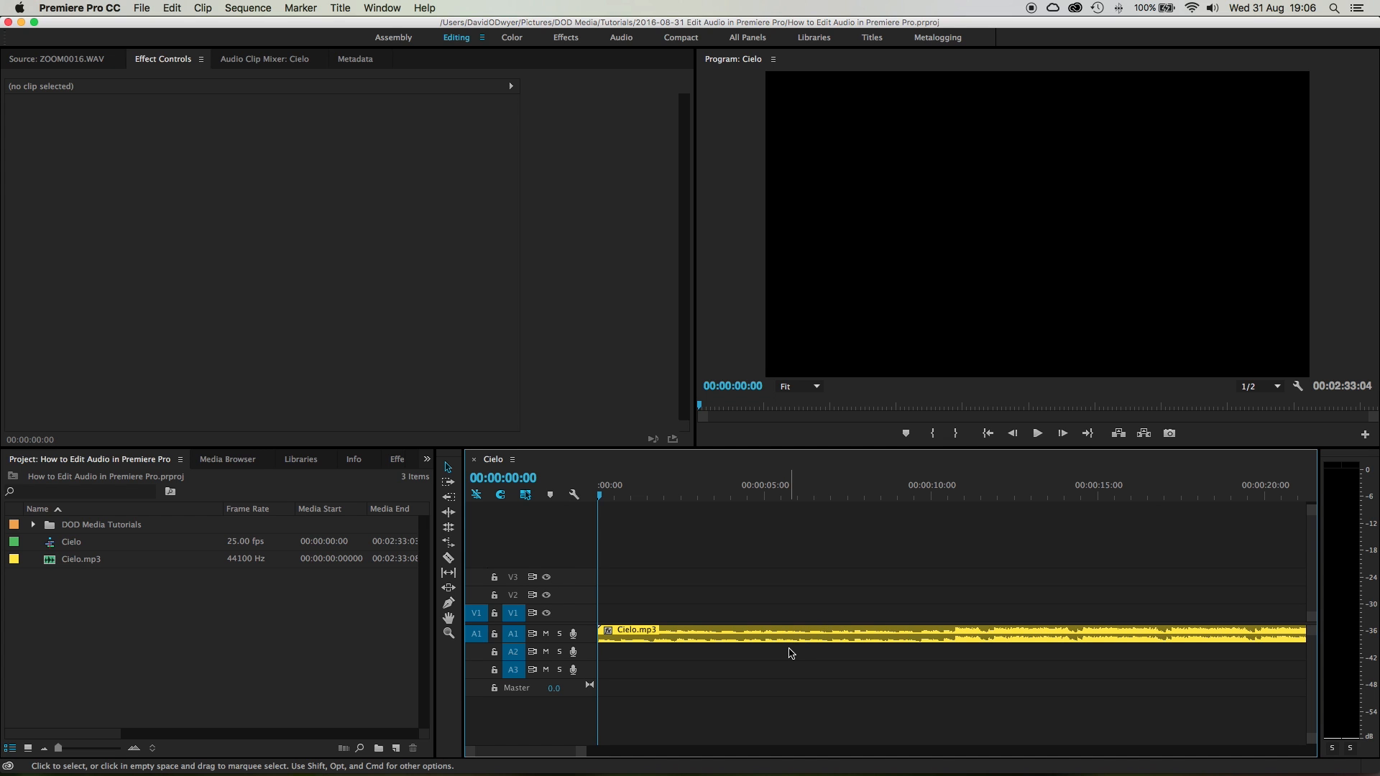
{"action": "mouse_move", "coordinate": [801, 554]}
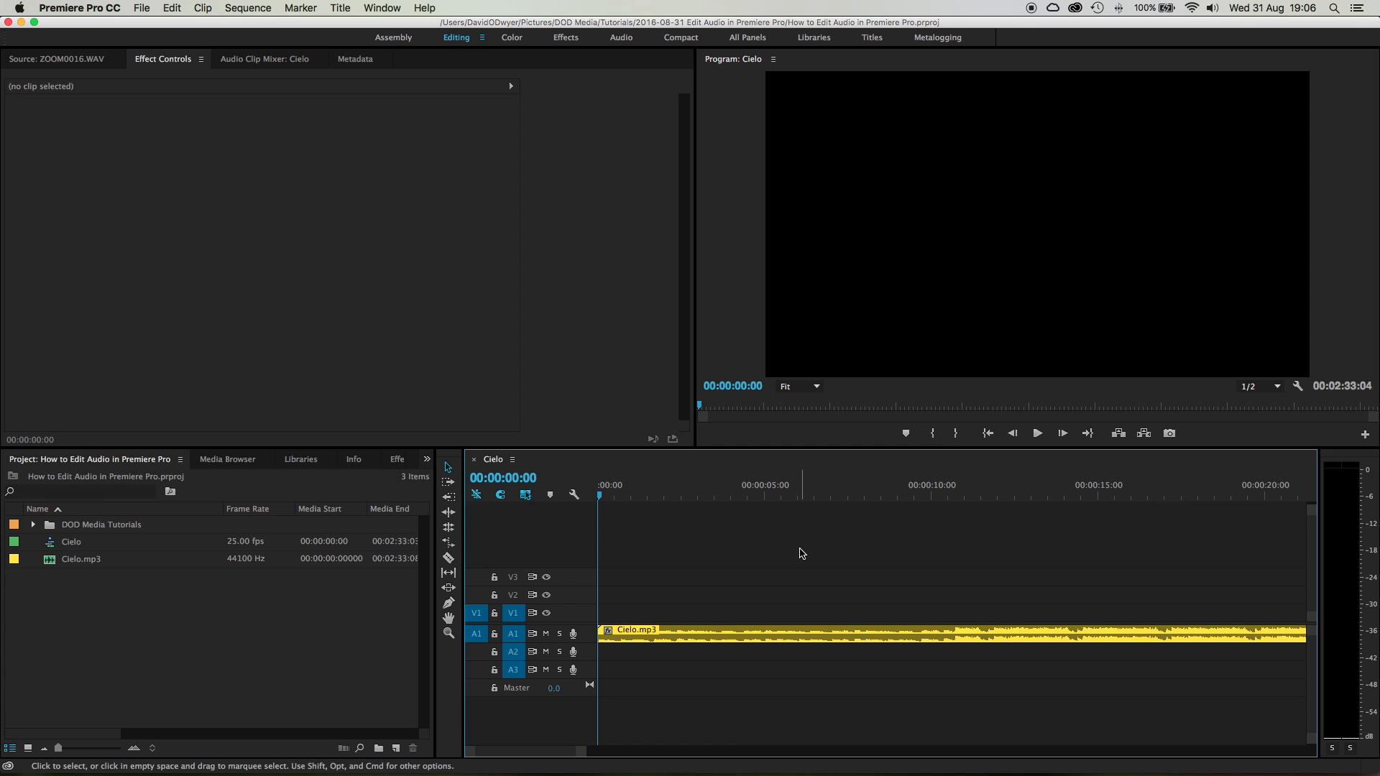
Expand the A1 track so Cielo.mp3's waveform is readable, then park playback near 5 seconds
{"action": "left_click", "coordinate": [1037, 433]}
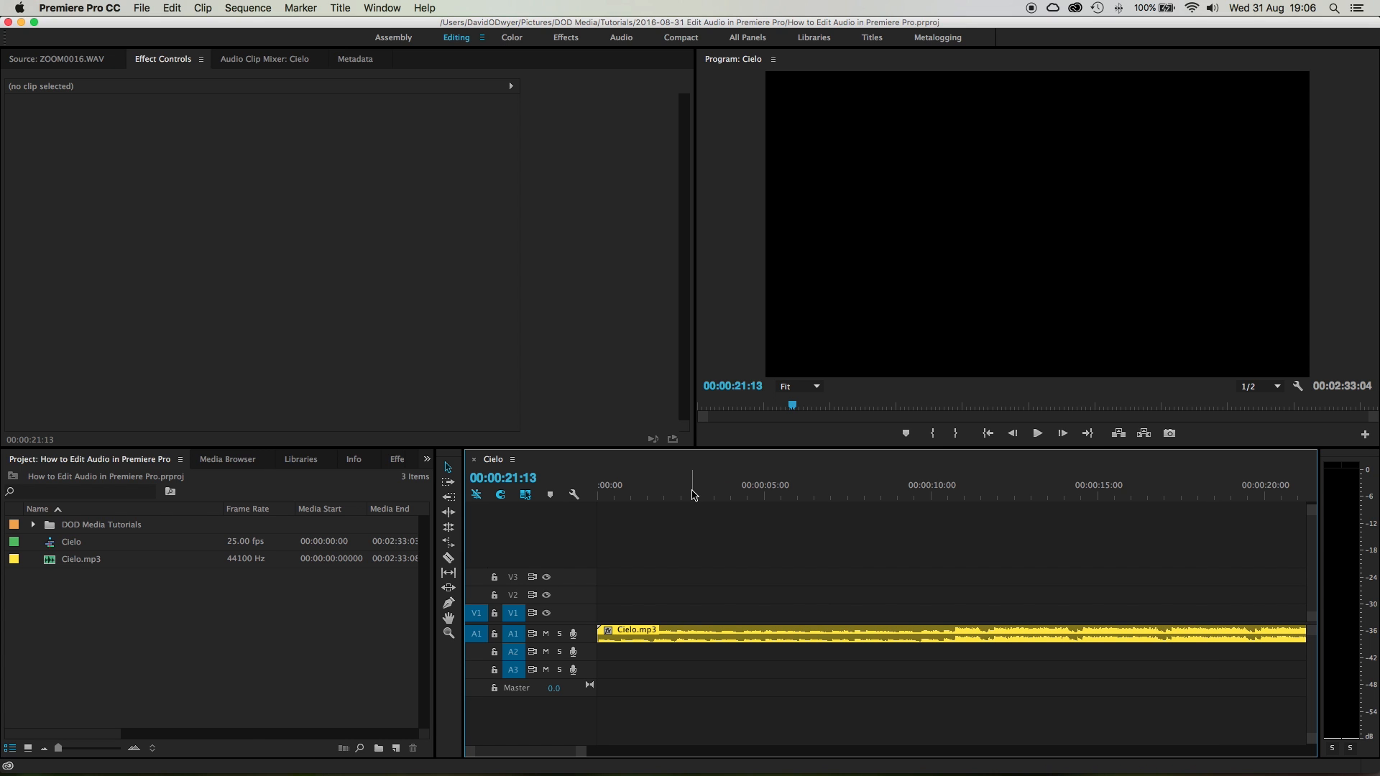
{"action": "left_click", "coordinate": [662, 493]}
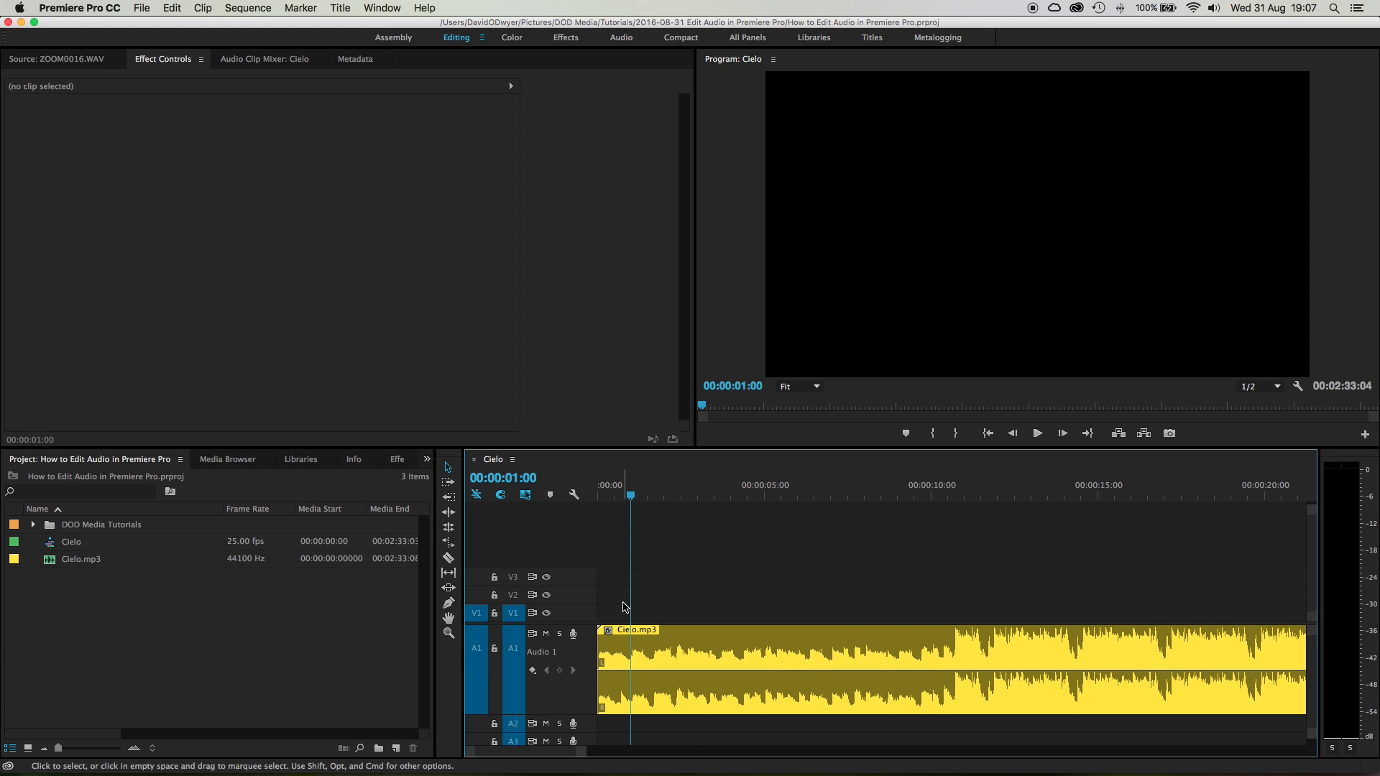
{"action": "mouse_move", "coordinate": [677, 536]}
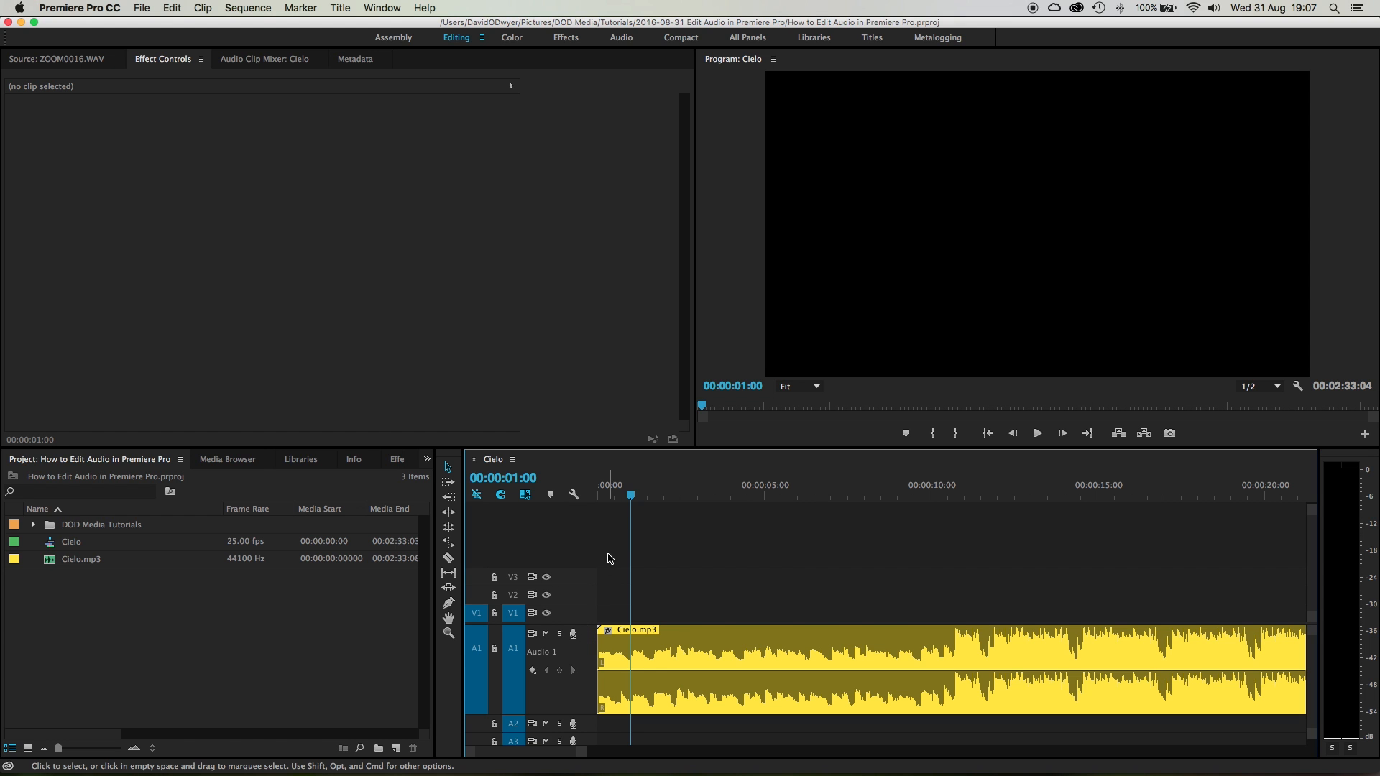
{"action": "left_click_drag", "start_coordinate": [631, 488], "coordinate": [620, 489]}
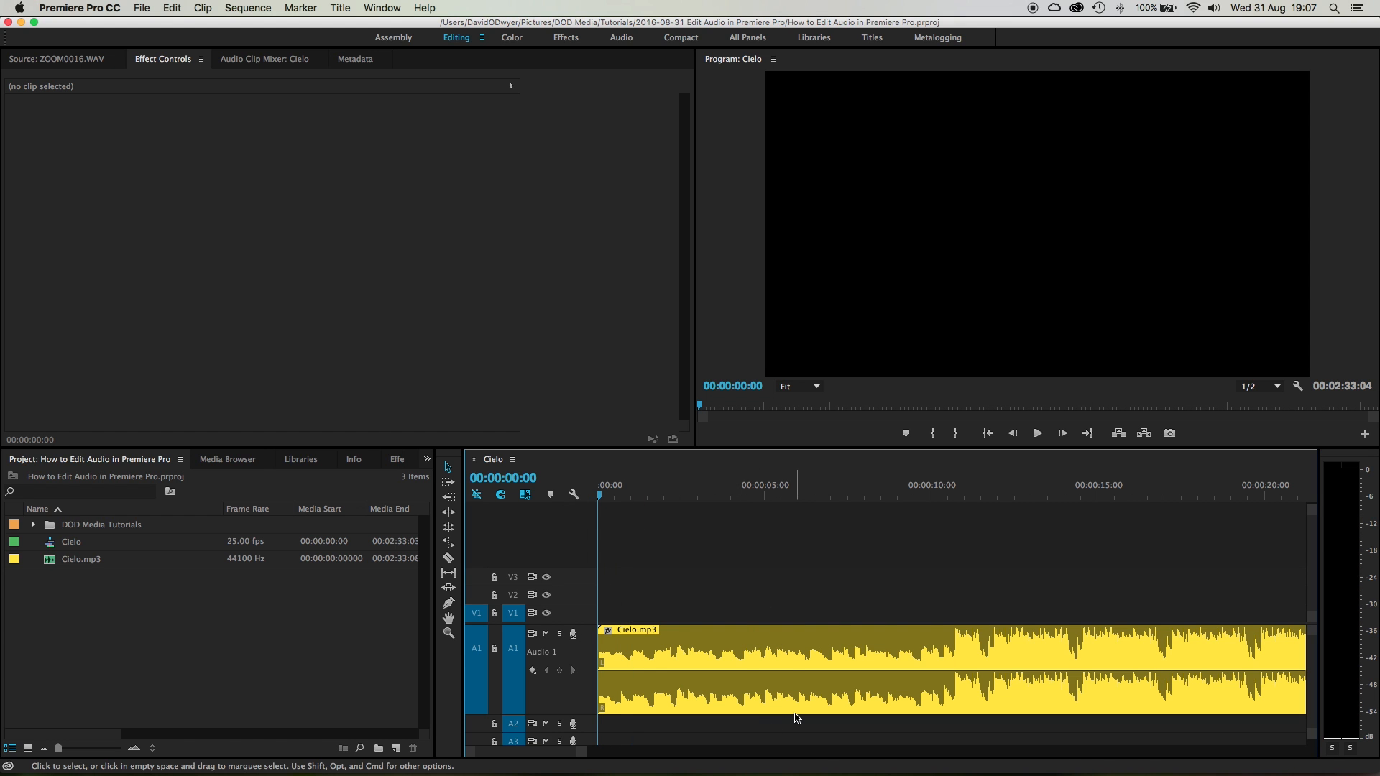
{"action": "left_click", "coordinate": [780, 484]}
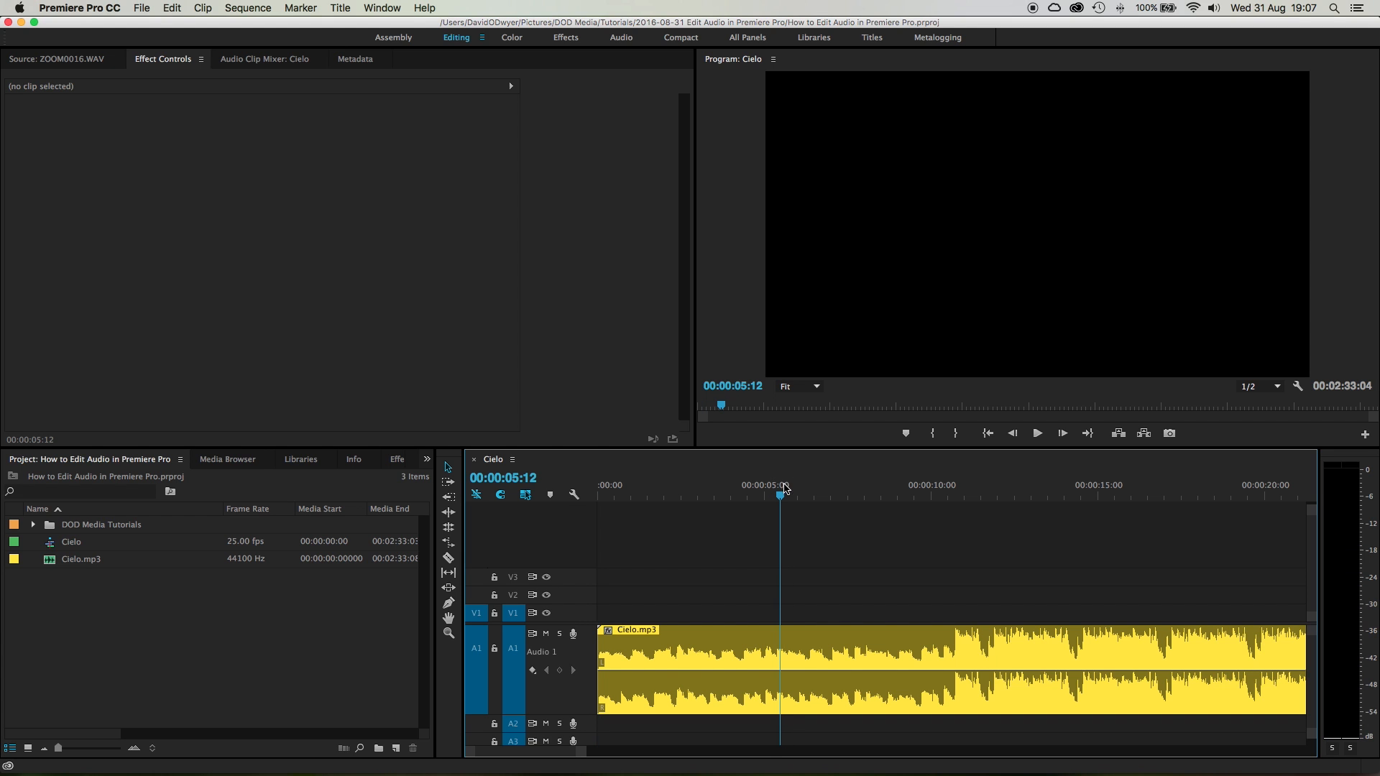
{"action": "mouse_move", "coordinate": [795, 483]}
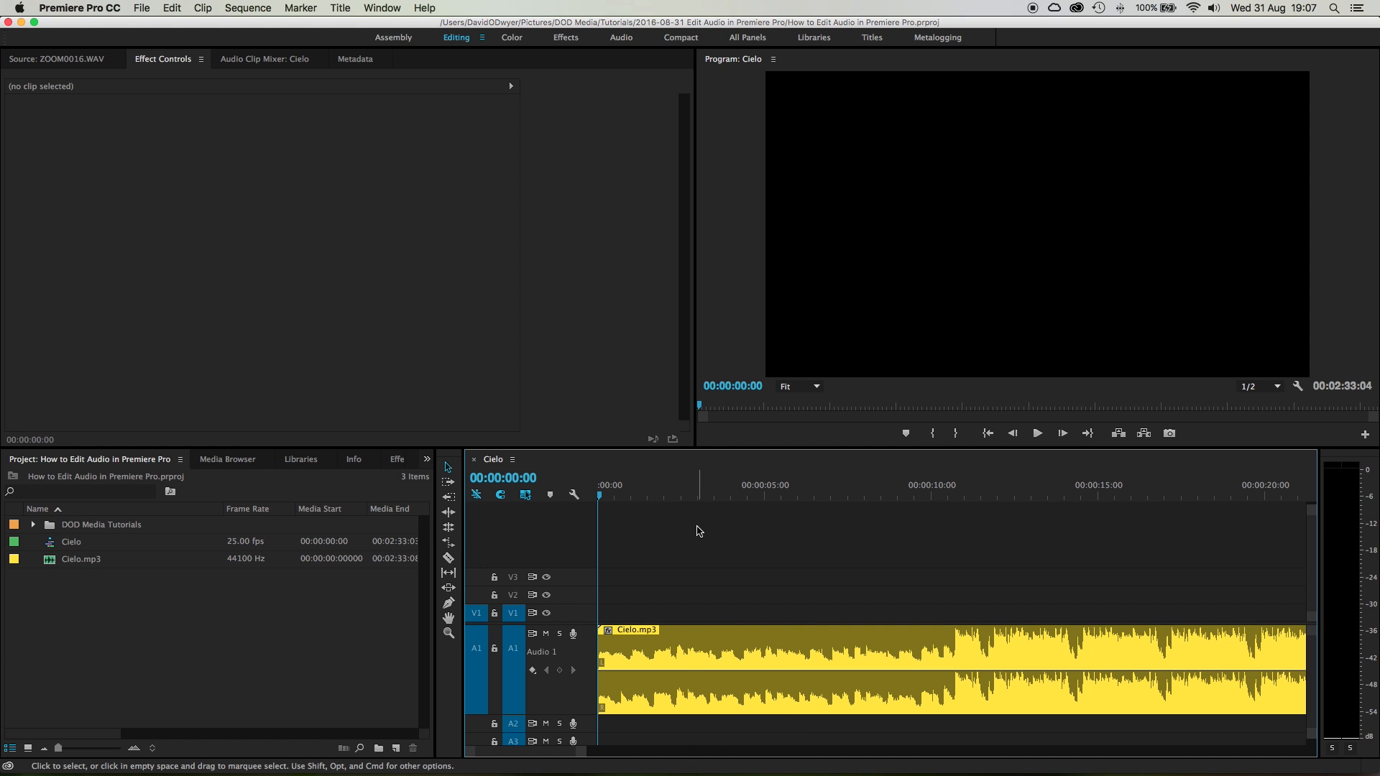
Zoom the timeline in around the 5-second area for finer waveform detail
{"action": "left_click", "coordinate": [1037, 432]}
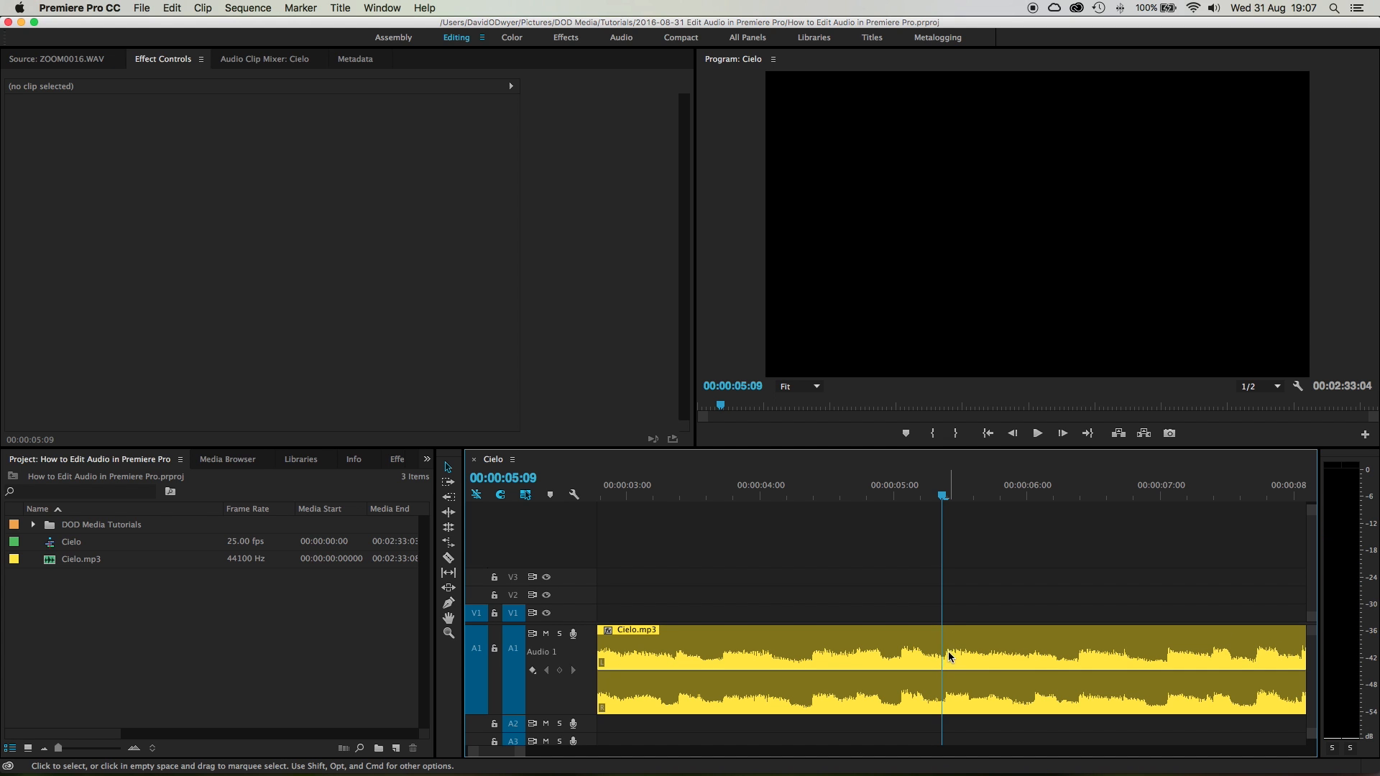
{"action": "mouse_move", "coordinate": [949, 657]}
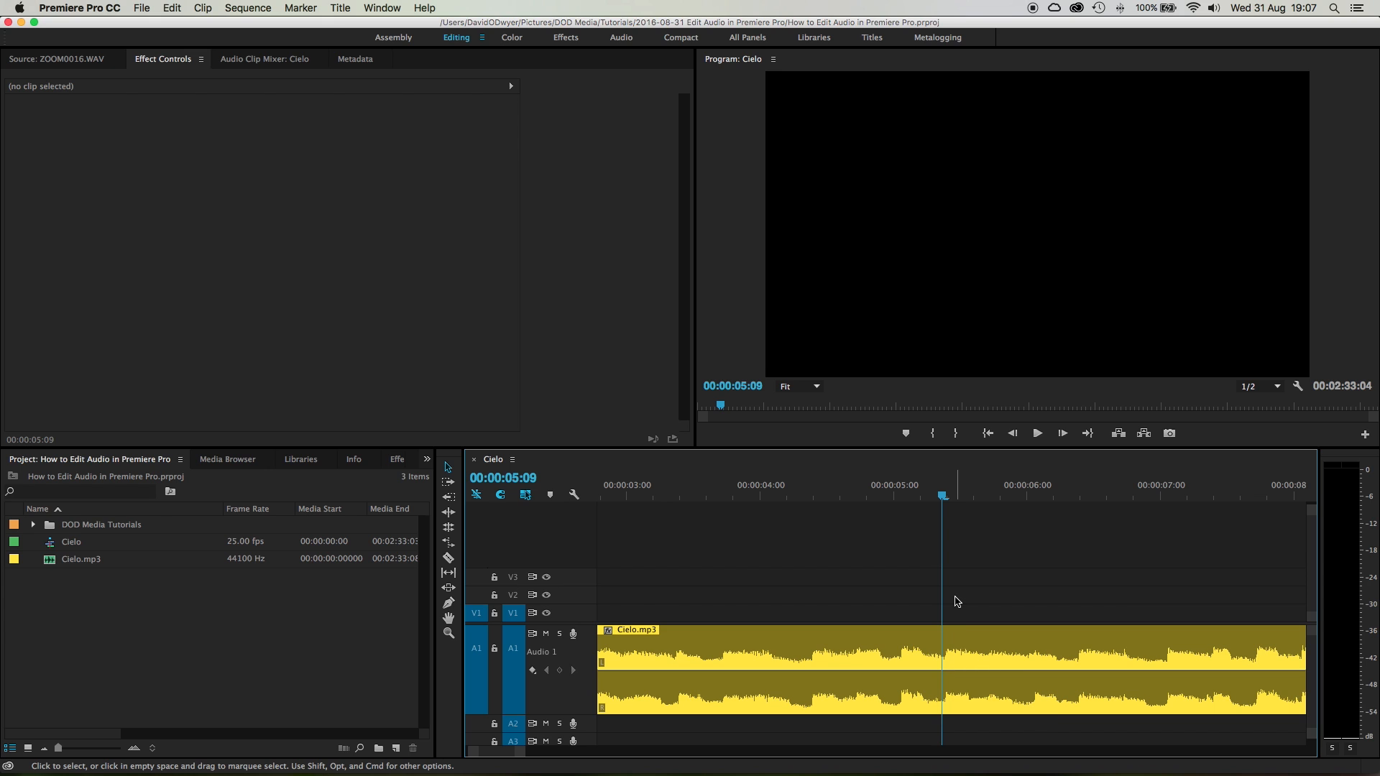
{"action": "mouse_move", "coordinate": [959, 586]}
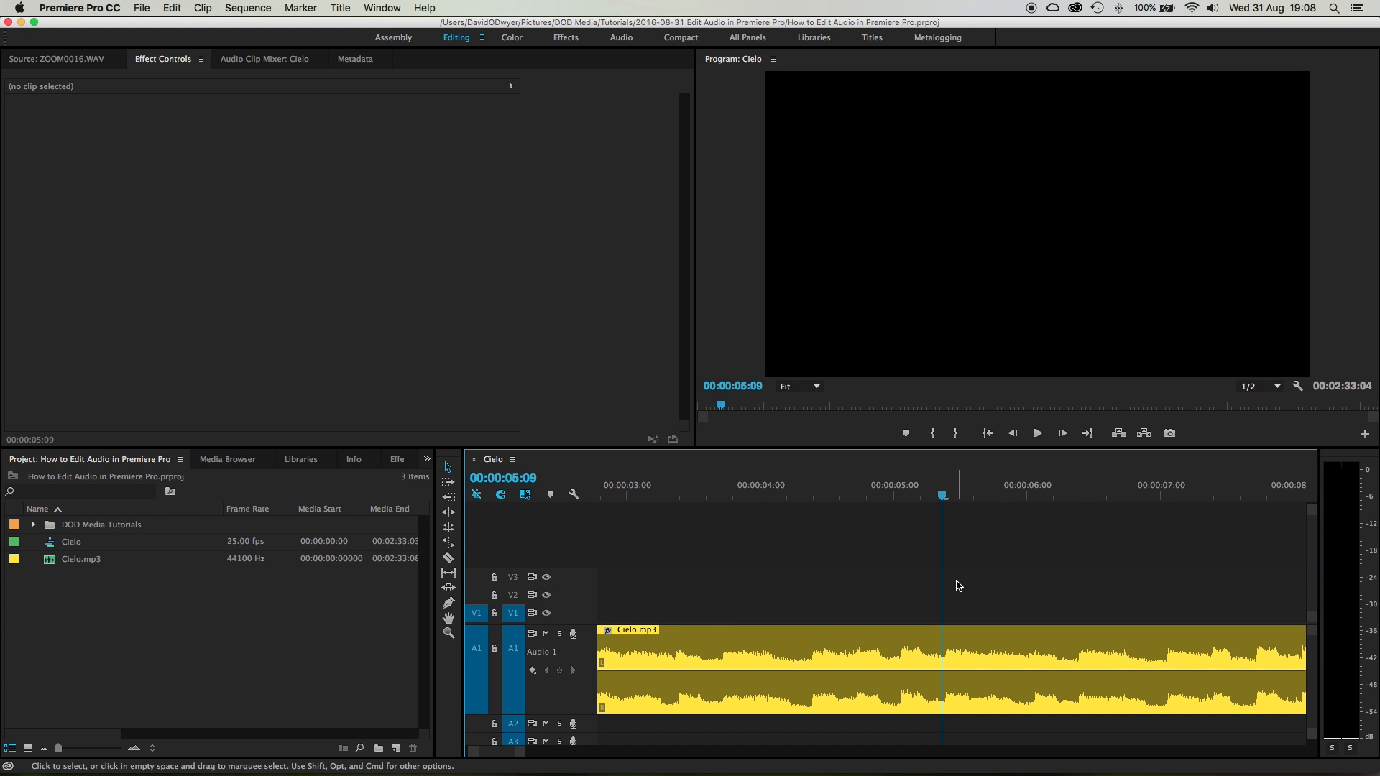
{"action": "mouse_move", "coordinate": [952, 629]}
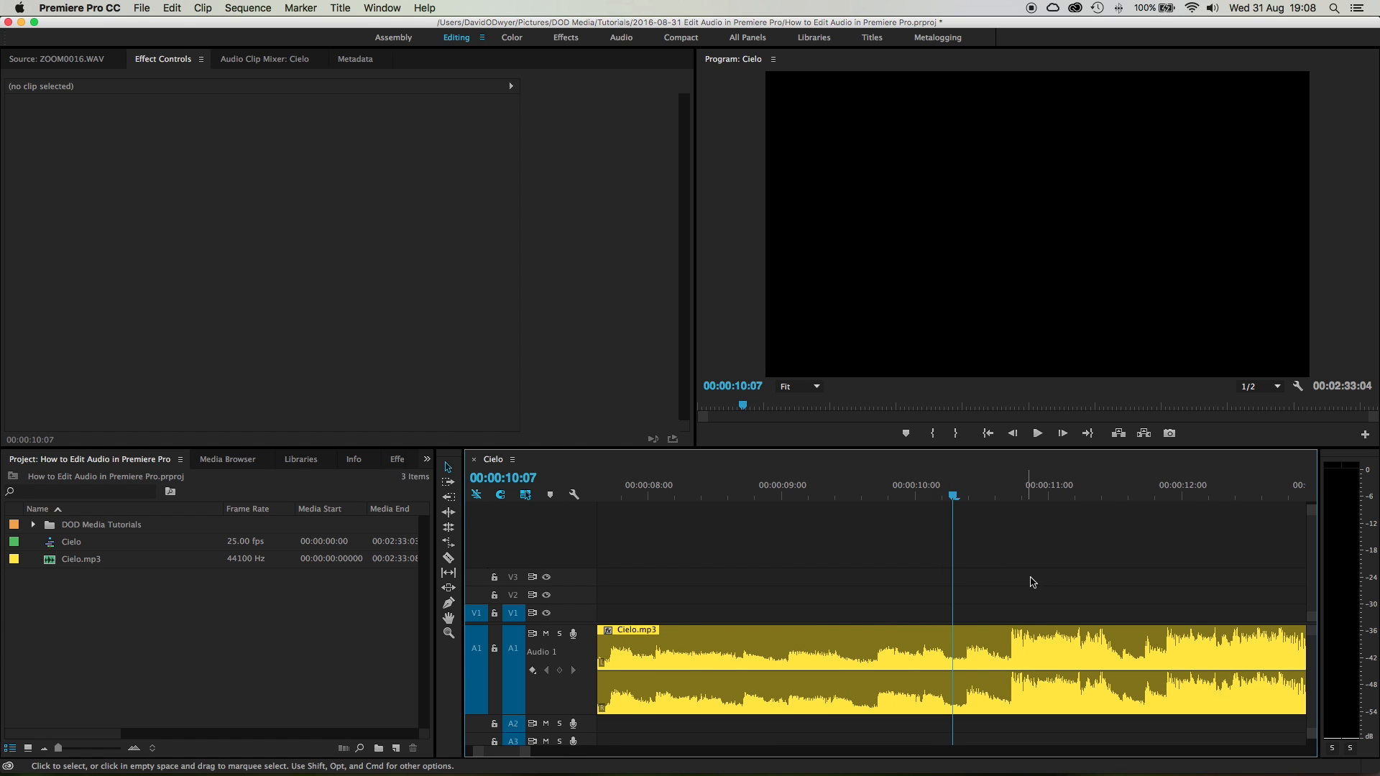
{"action": "mouse_move", "coordinate": [1023, 700]}
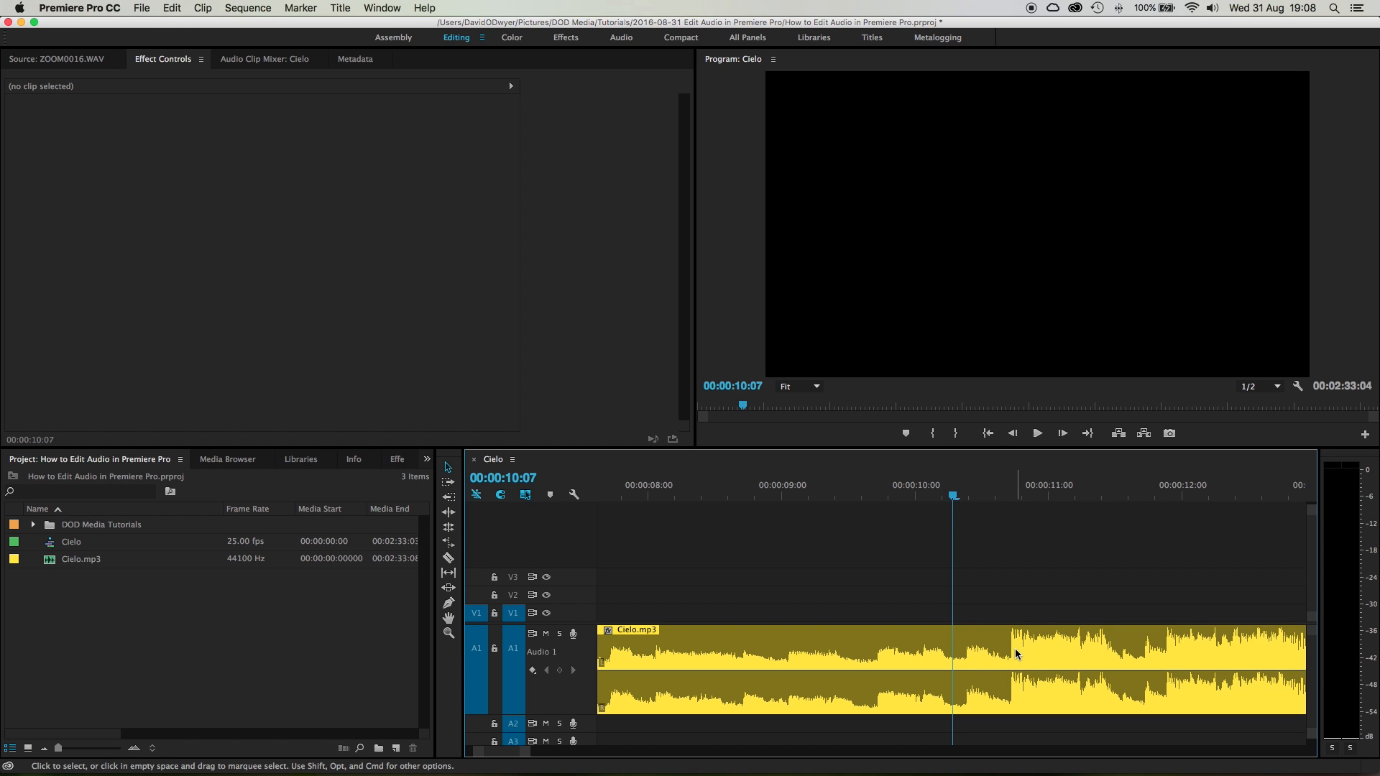
{"action": "mouse_move", "coordinate": [1006, 516]}
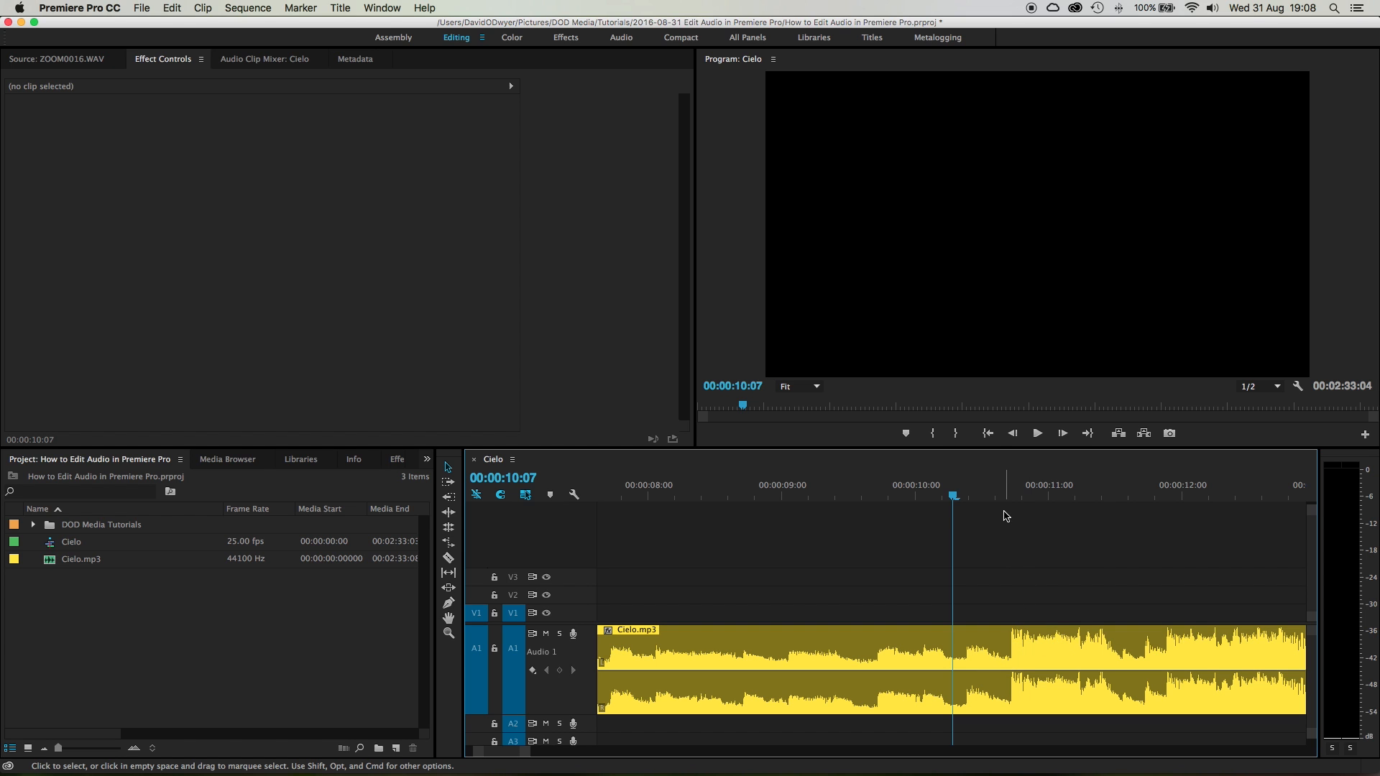
Razor Cielo.mp3 at the 00:00:10:17 beat, isolating a middle section between two cuts
{"action": "left_click", "coordinate": [962, 491]}
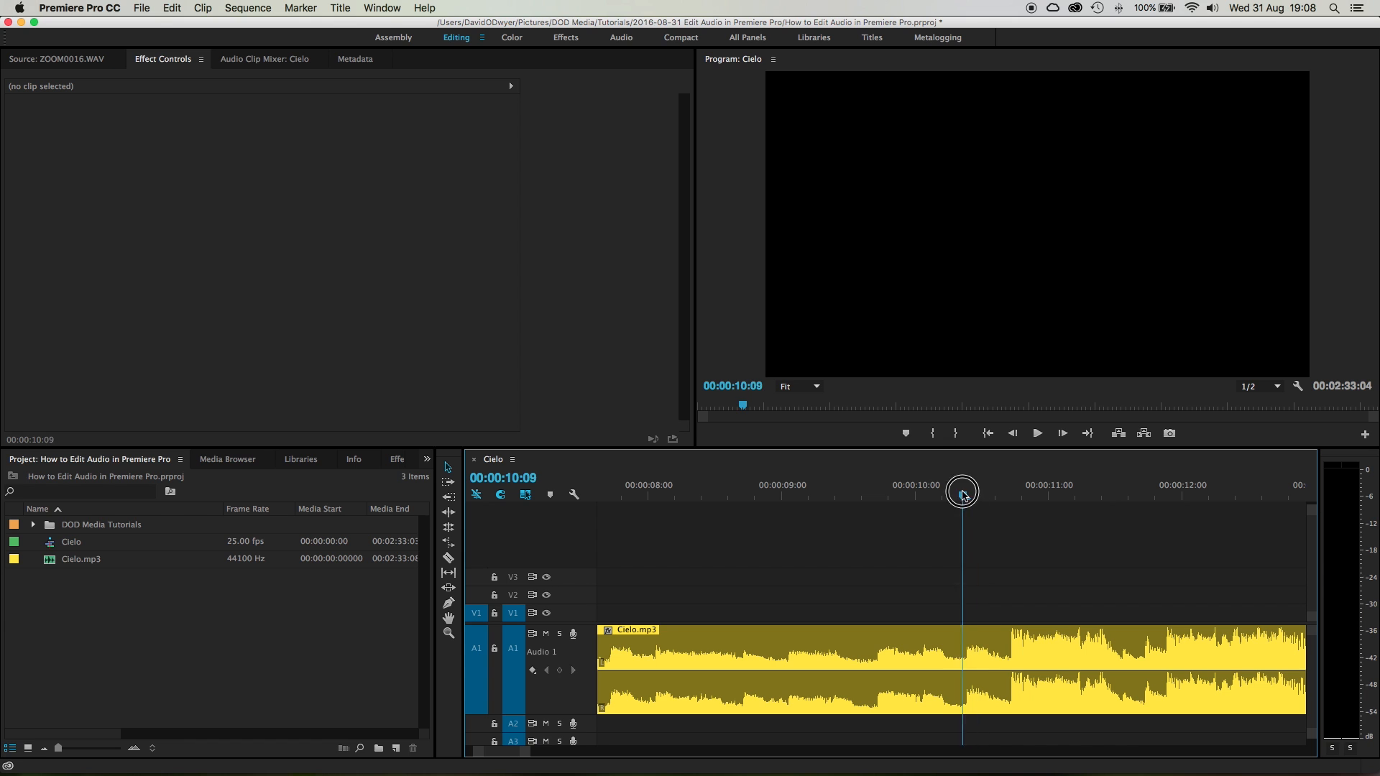
{"action": "left_click", "coordinate": [1037, 433]}
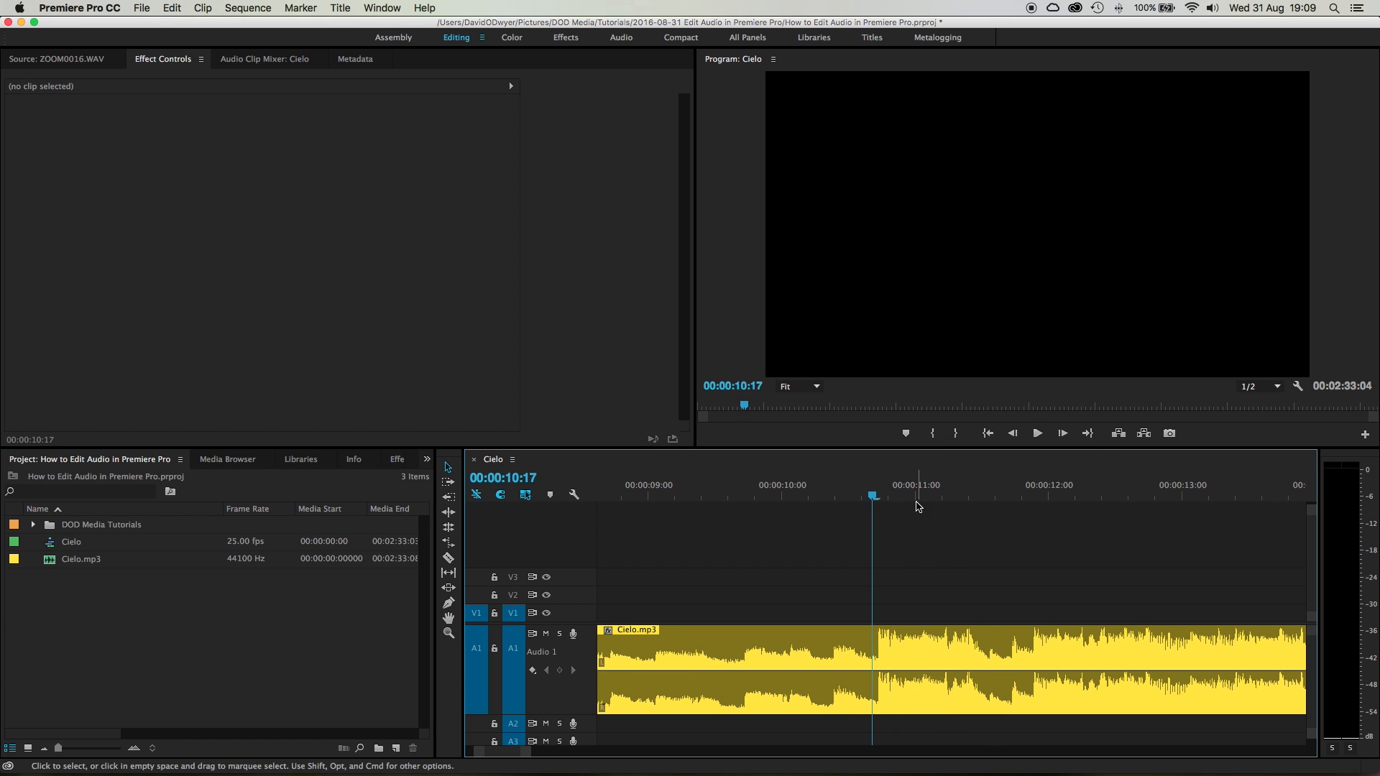
{"action": "mouse_move", "coordinate": [1035, 527]}
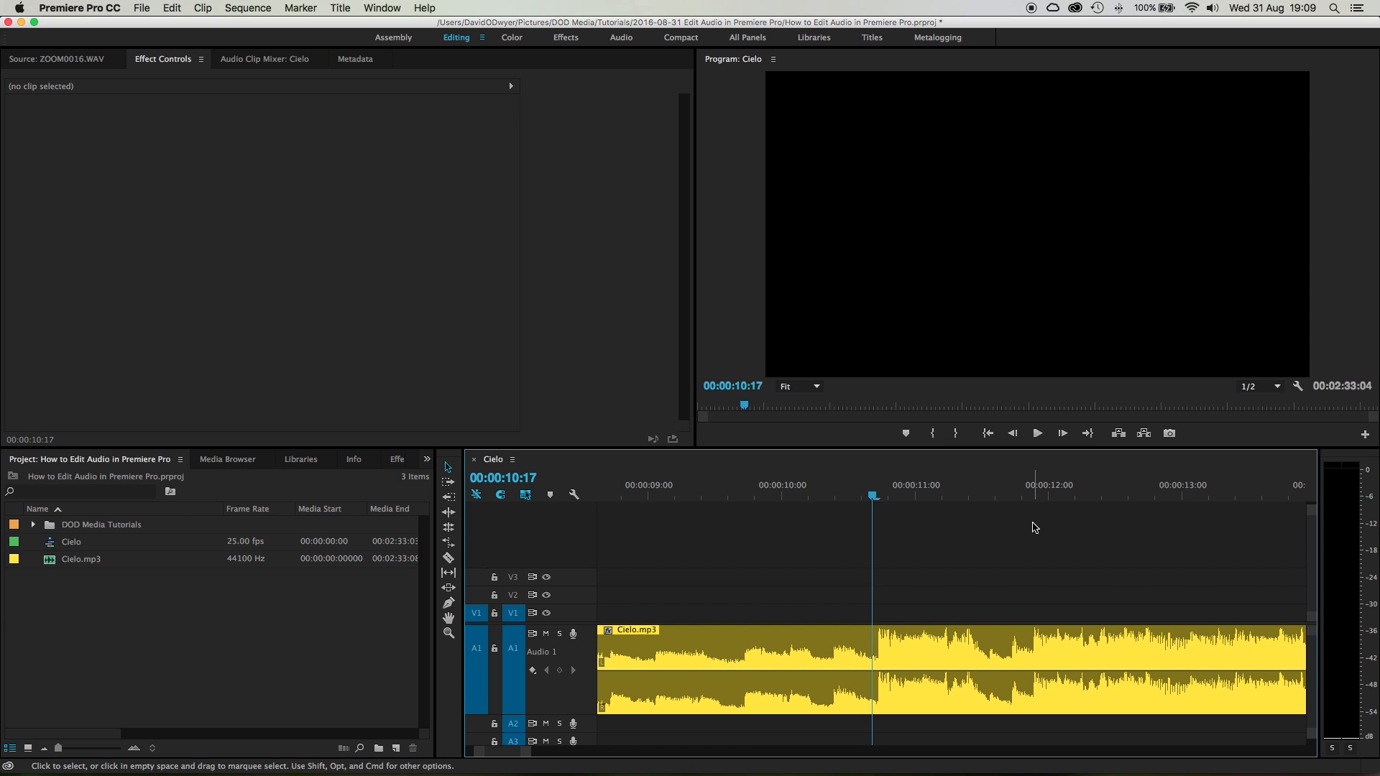
{"action": "key", "text": "Right"}
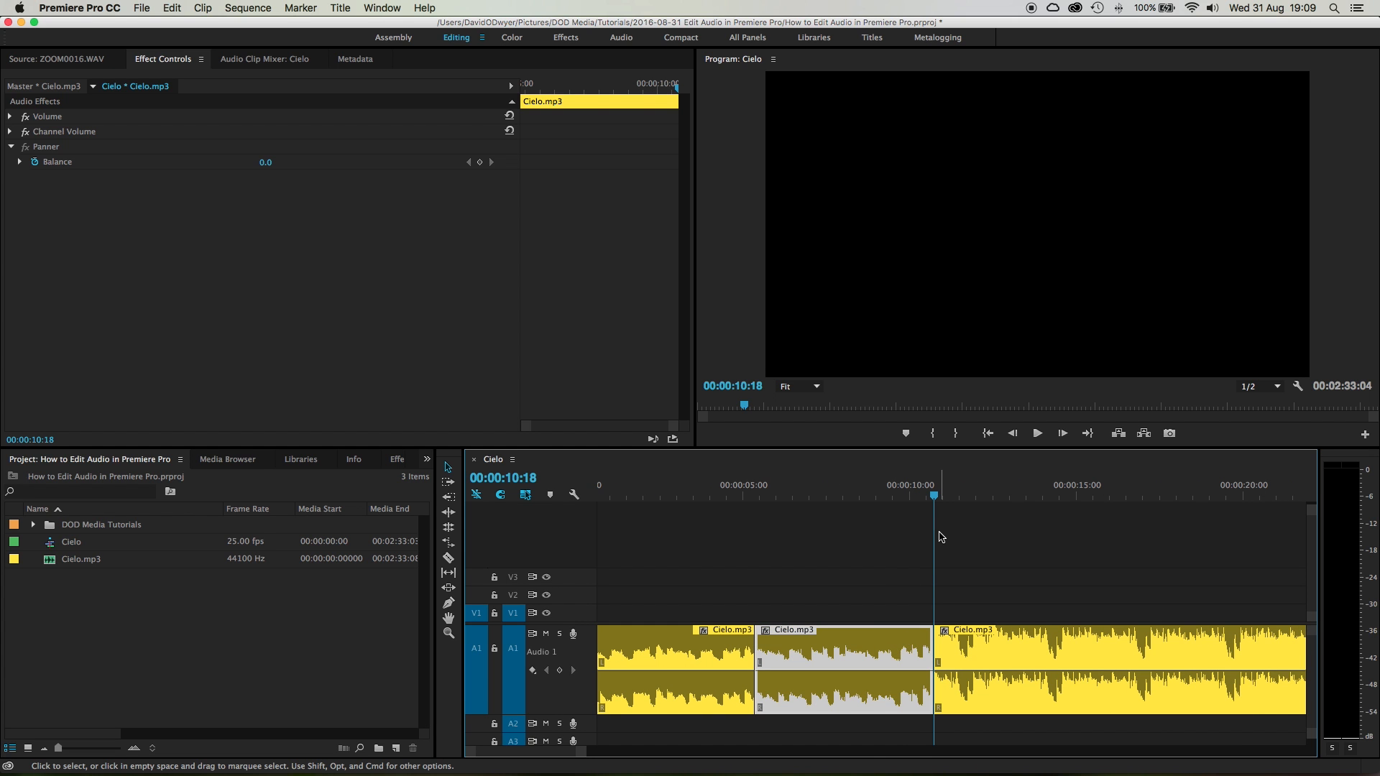
{"action": "left_click", "coordinate": [924, 582]}
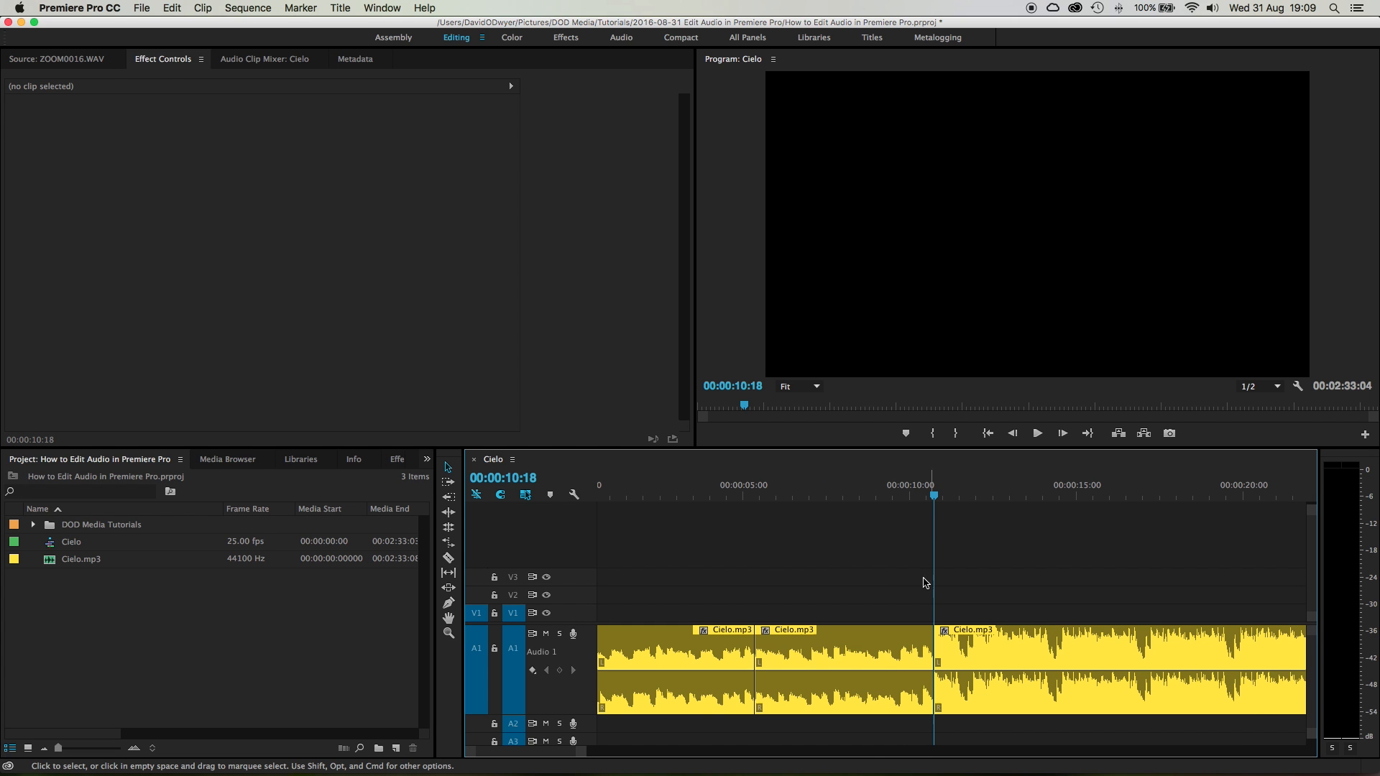
Ripple-delete the middle section so the later music joins the opening
{"action": "left_click", "coordinate": [841, 651]}
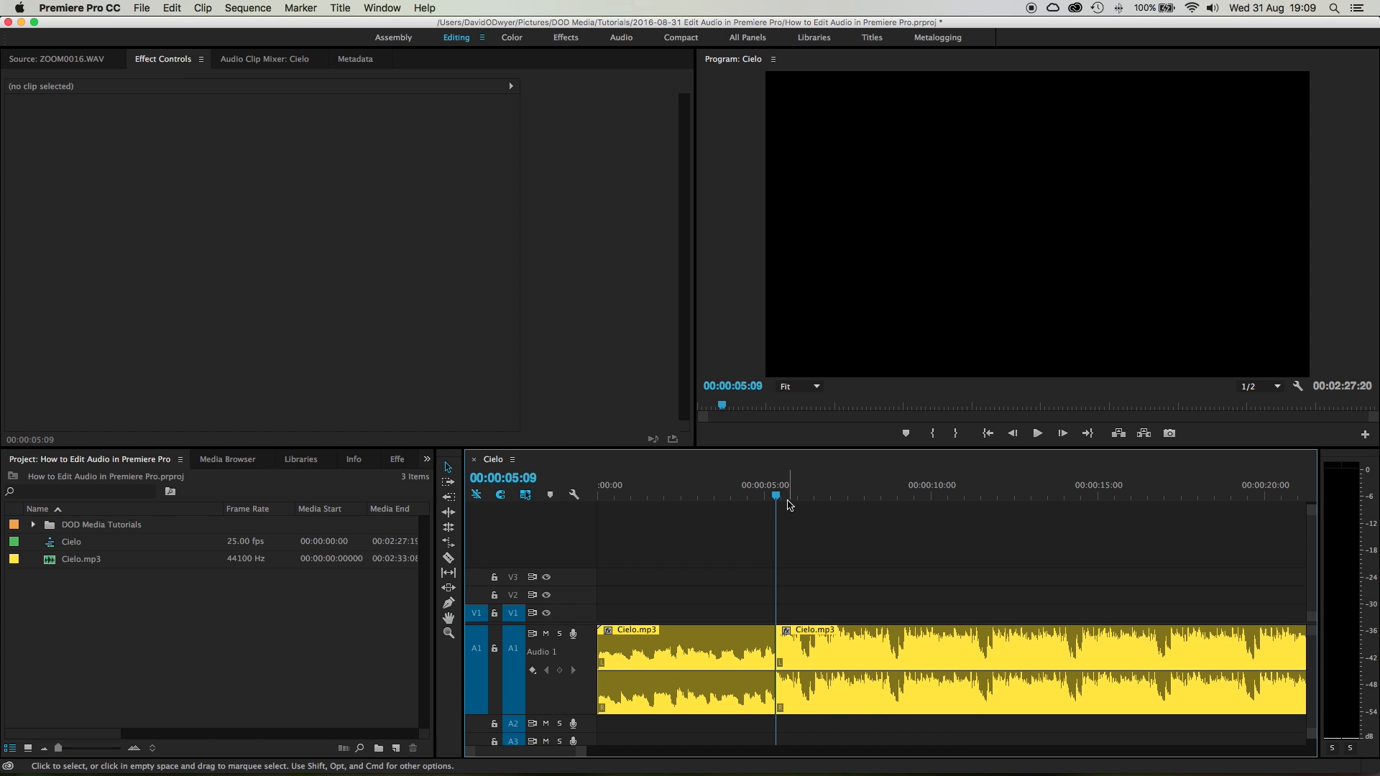
{"action": "left_click", "coordinate": [757, 497]}
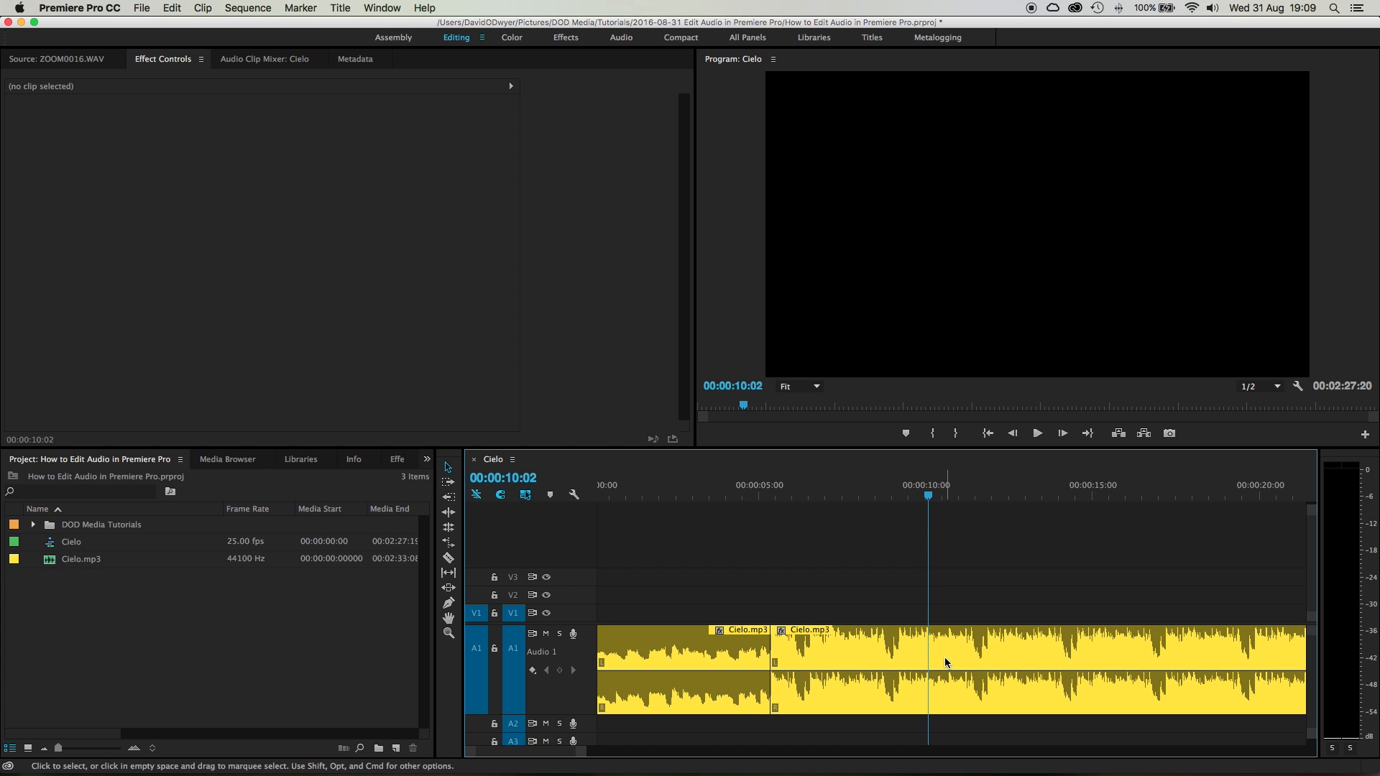
Undo the trial end trim and scrub the music around the 10-second beat
{"action": "left_click", "coordinate": [1029, 496]}
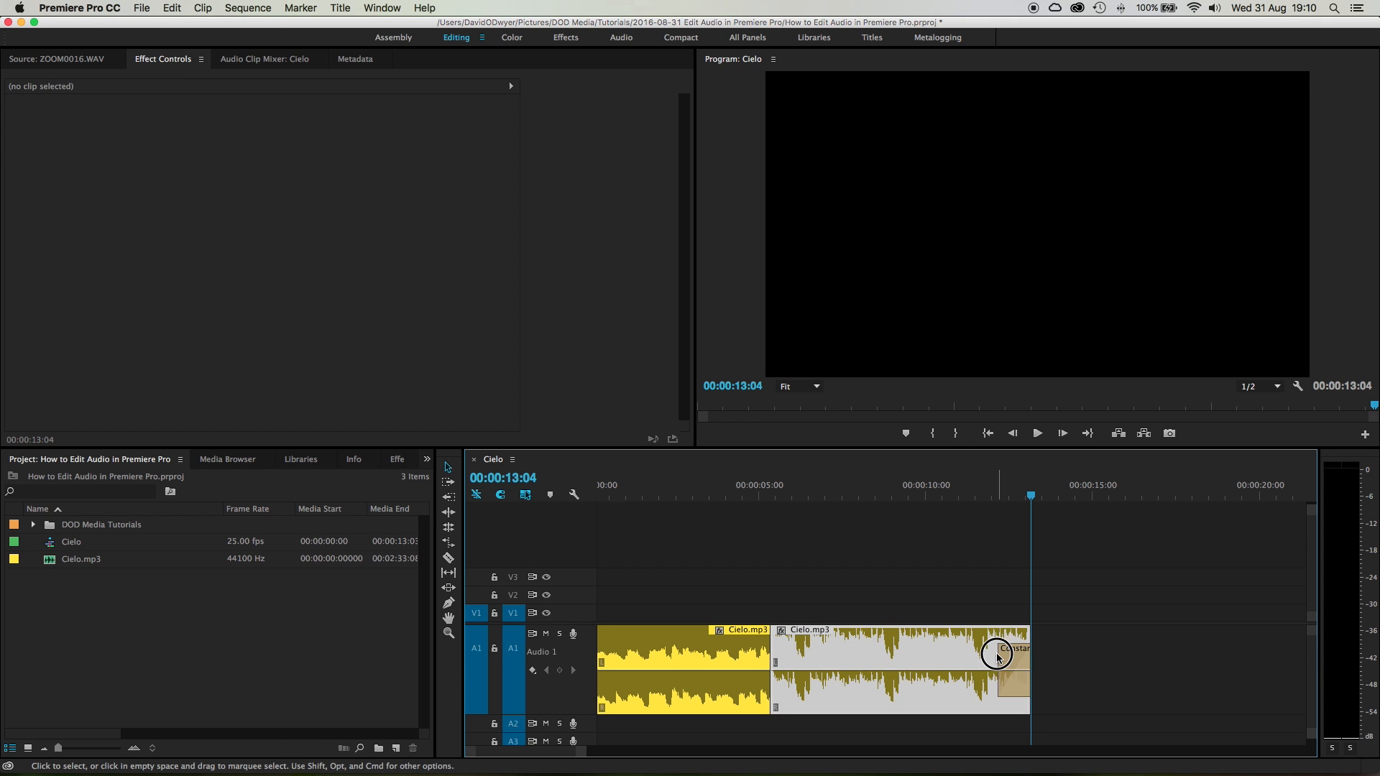
{"action": "left_click", "coordinate": [979, 655]}
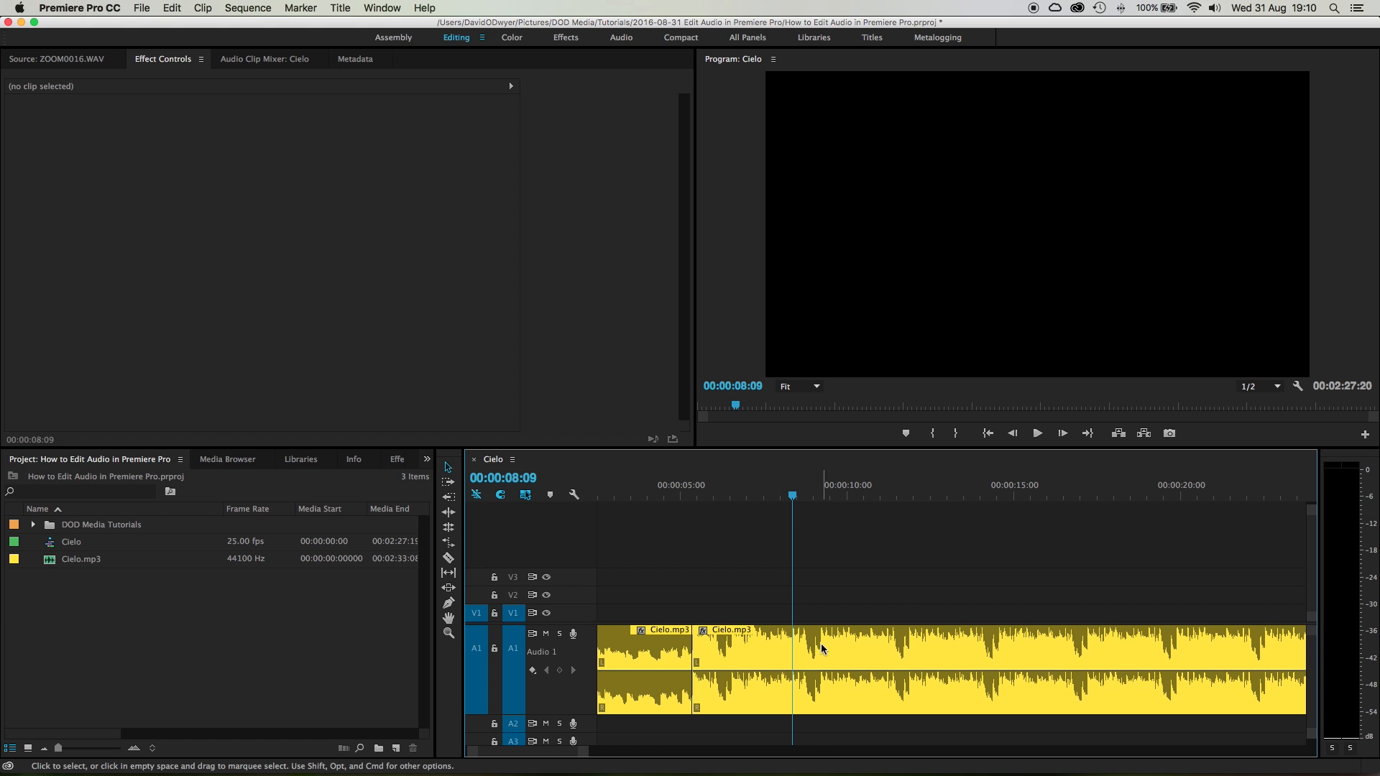
{"action": "mouse_move", "coordinate": [854, 522]}
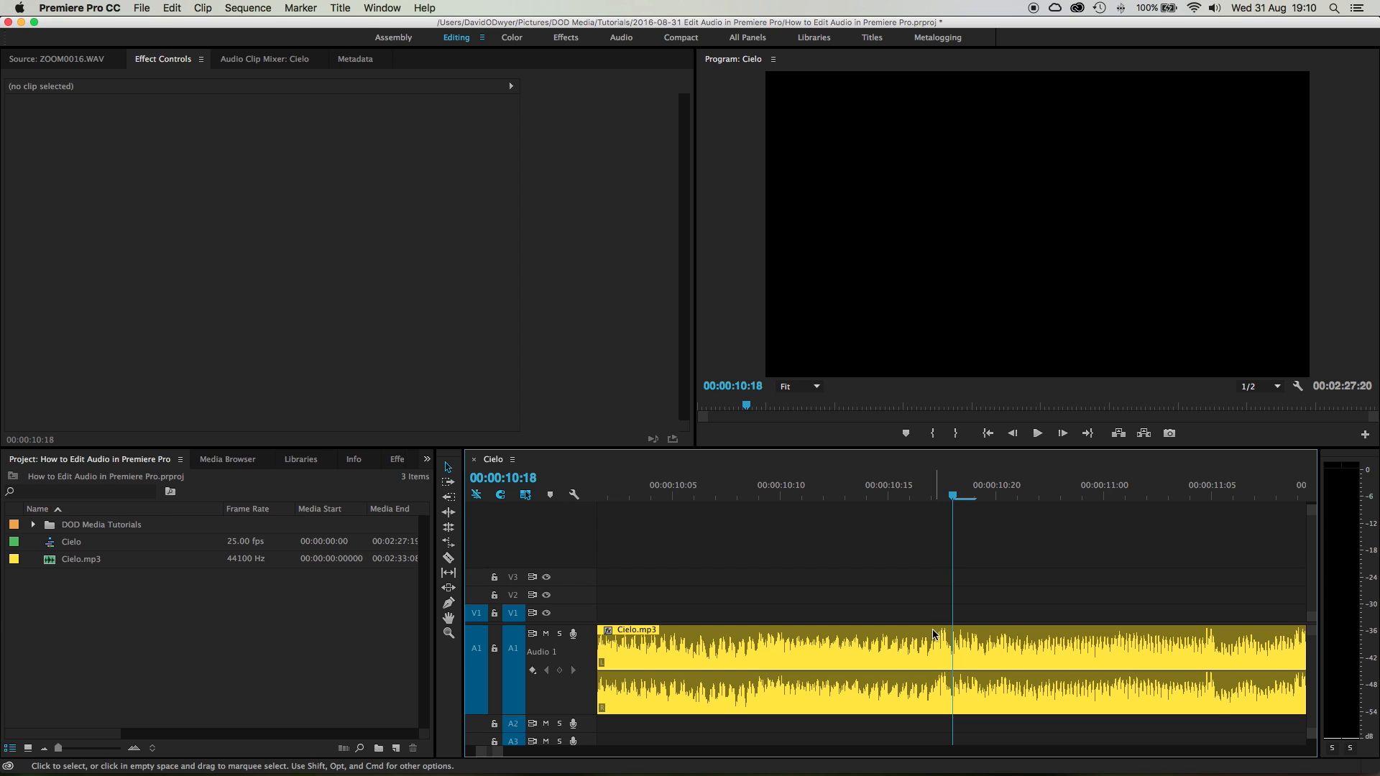
{"action": "left_click", "coordinate": [949, 492]}
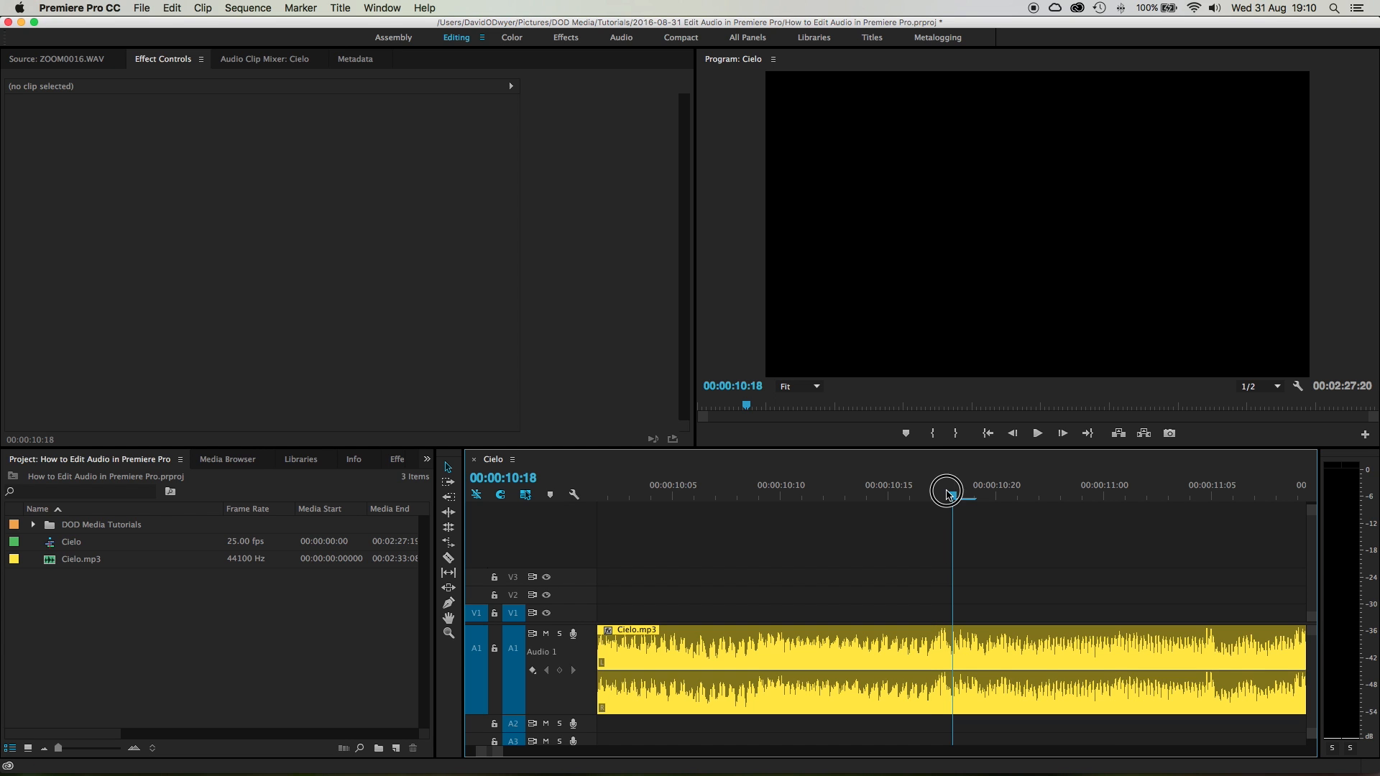
{"action": "left_click_drag", "start_coordinate": [949, 496], "coordinate": [907, 496]}
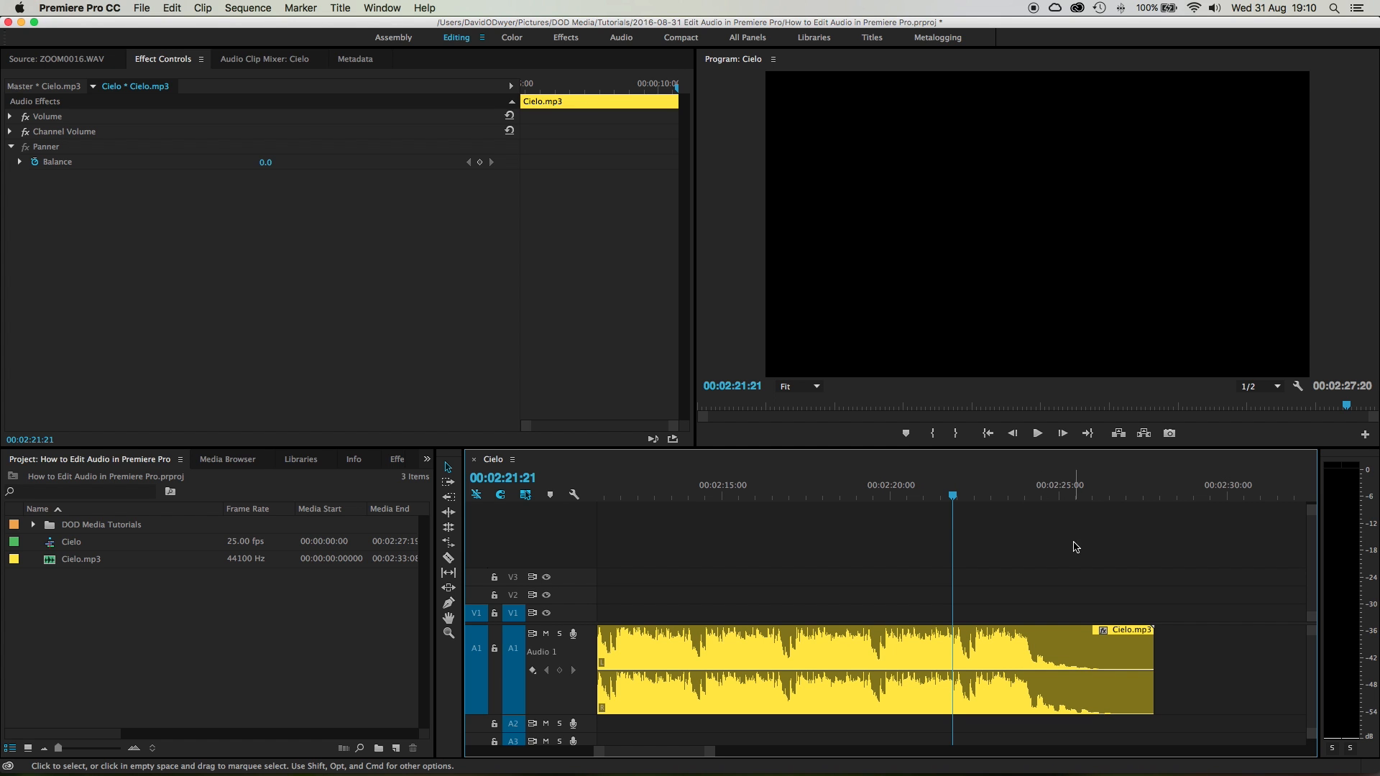
Delete the song's long middle and snap the fade-out tail to the 10:17 cut
{"action": "left_click", "coordinate": [1036, 433]}
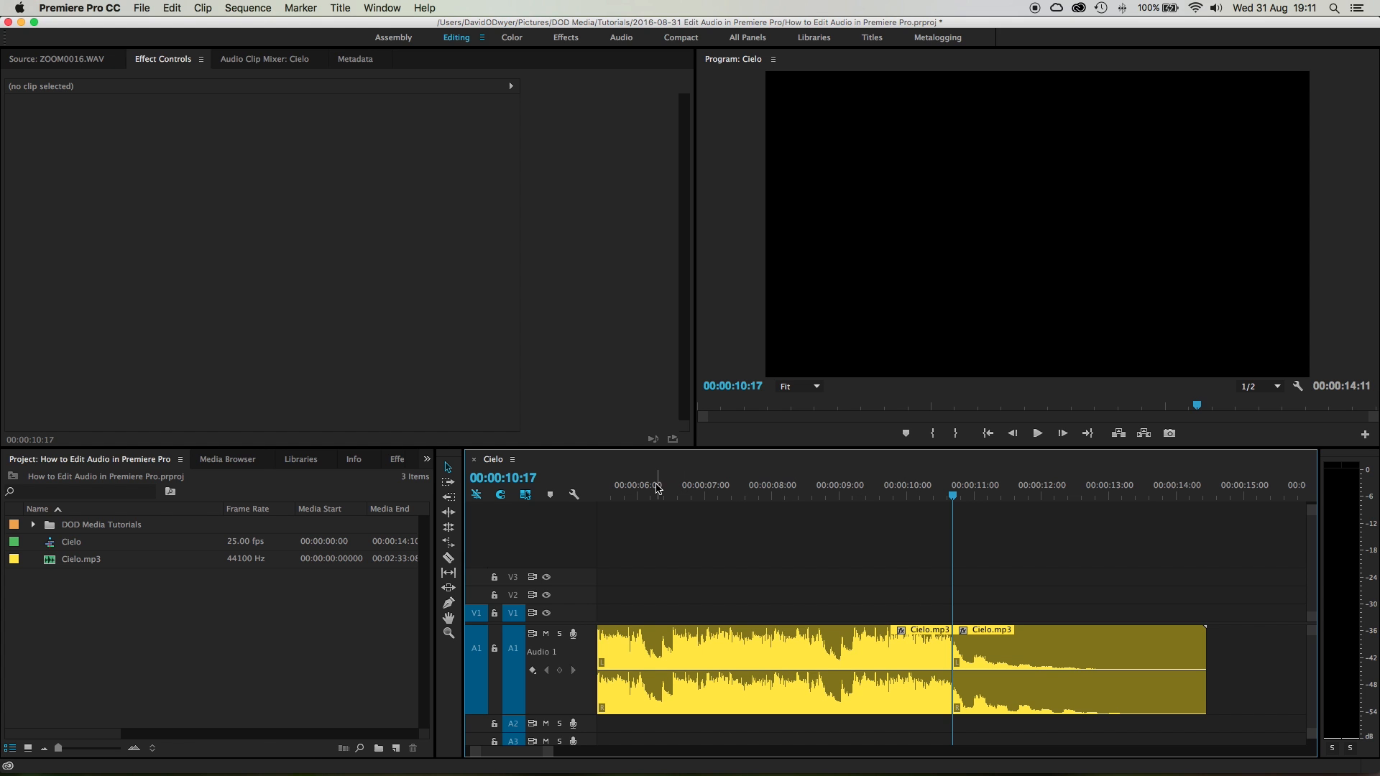
Apply a Constant Power crossfade at 10:17 and review playback from about 6 seconds
{"action": "left_click", "coordinate": [653, 484]}
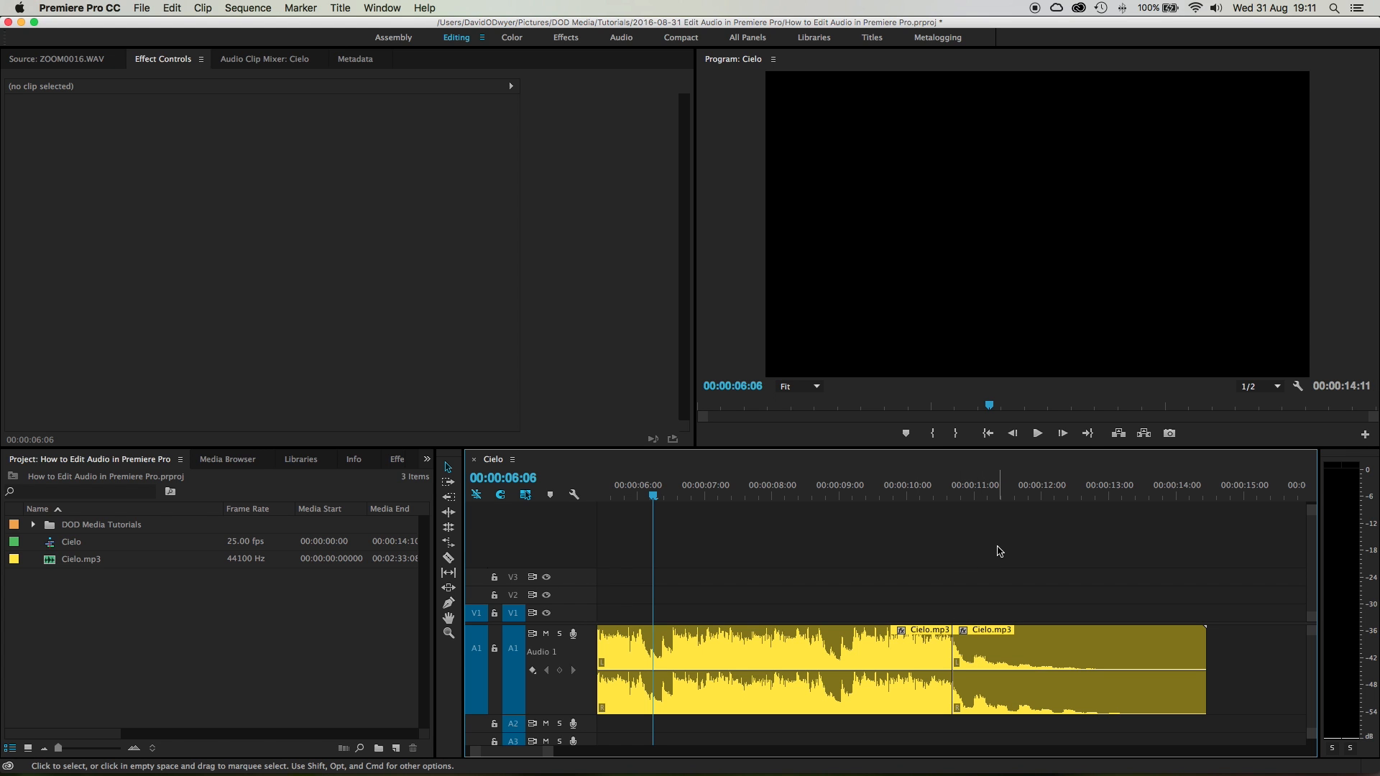
{"action": "mouse_move", "coordinate": [952, 571]}
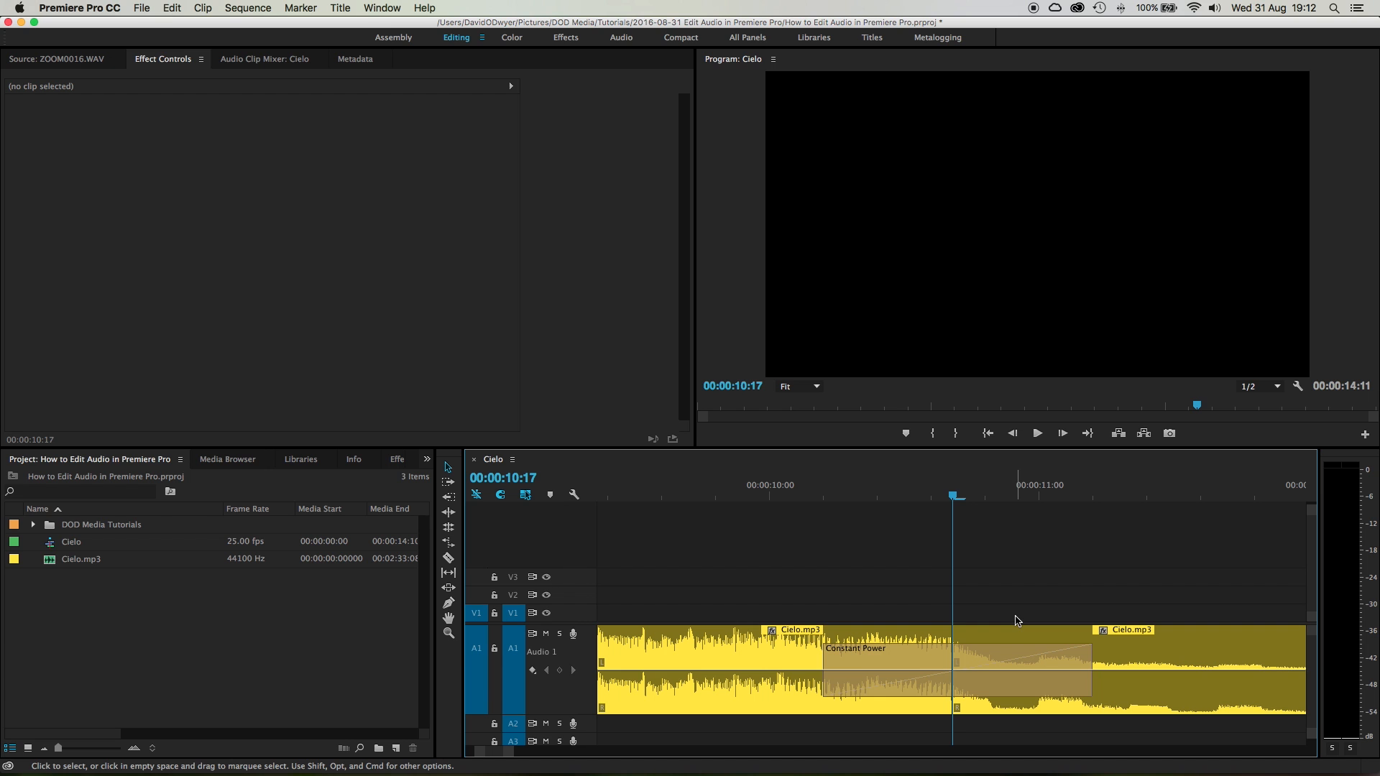
{"action": "mouse_move", "coordinate": [958, 631]}
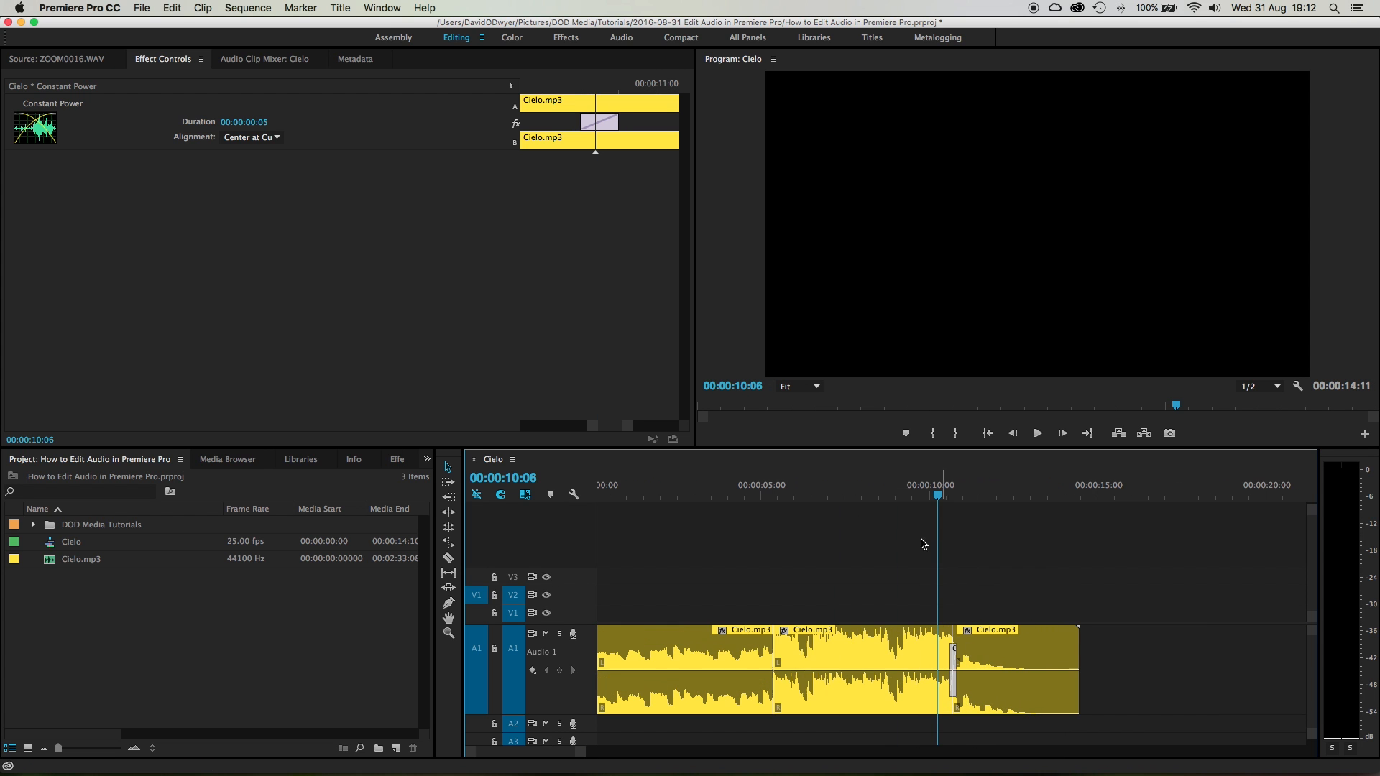
Set the crossfade to 00:00:00:05 centred at the cut and replay from about 5 seconds
{"action": "left_click_drag", "start_coordinate": [937, 495], "coordinate": [899, 494]}
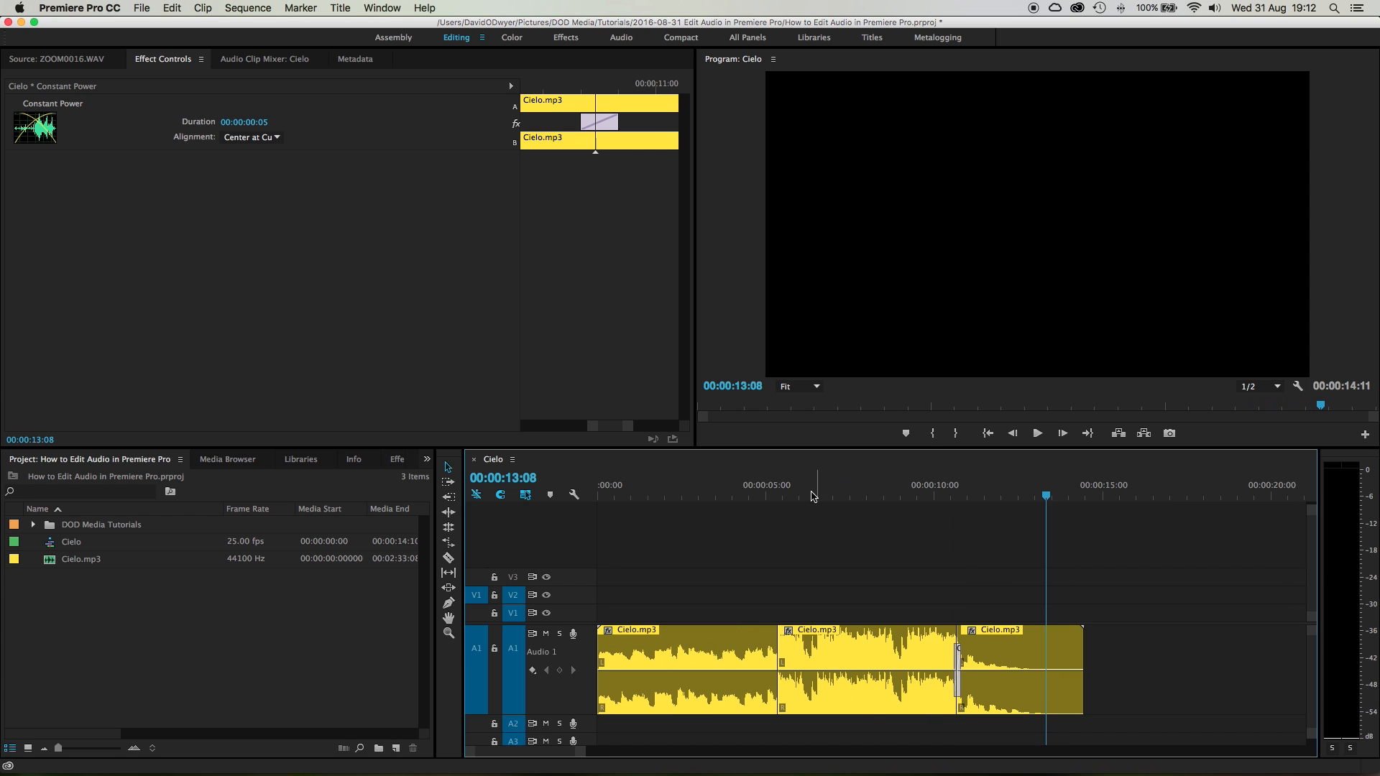
{"action": "left_click", "coordinate": [782, 484]}
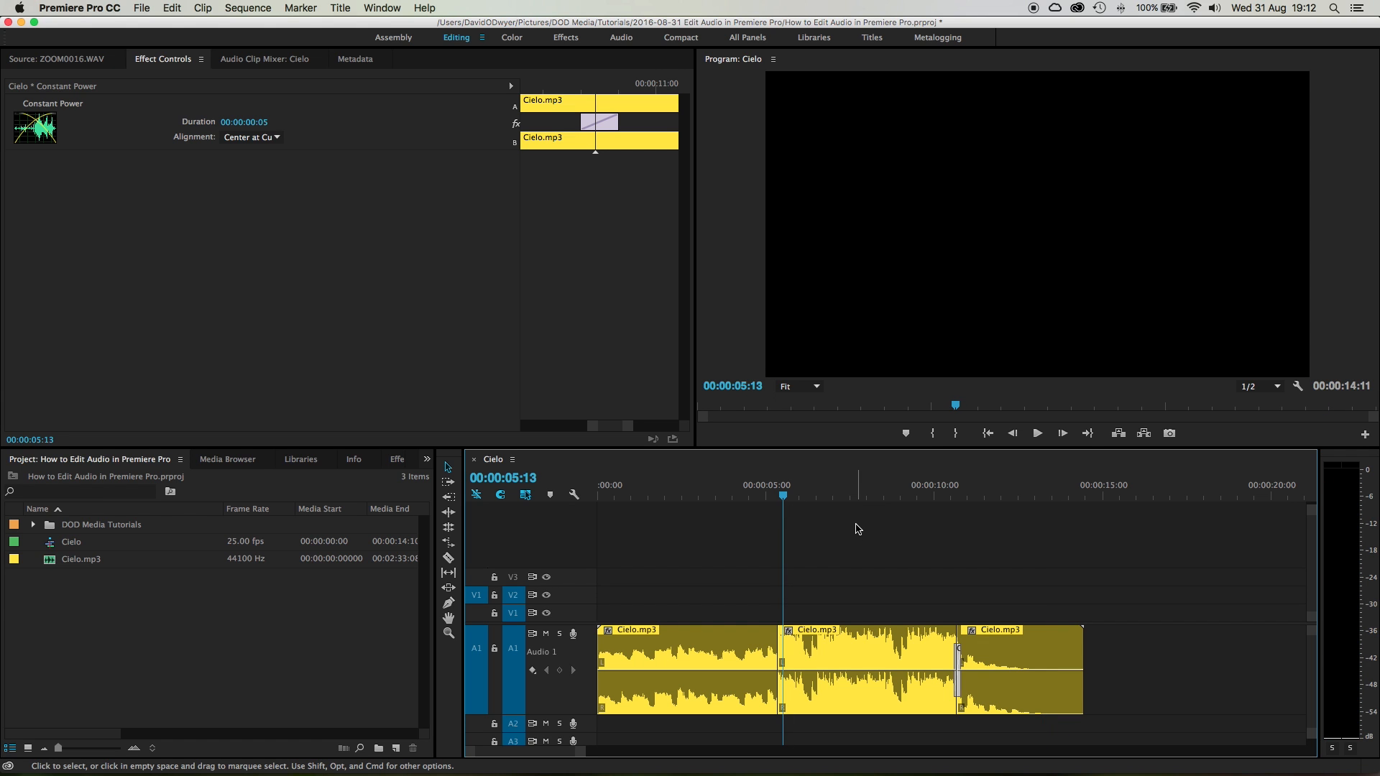
{"action": "mouse_move", "coordinate": [868, 539]}
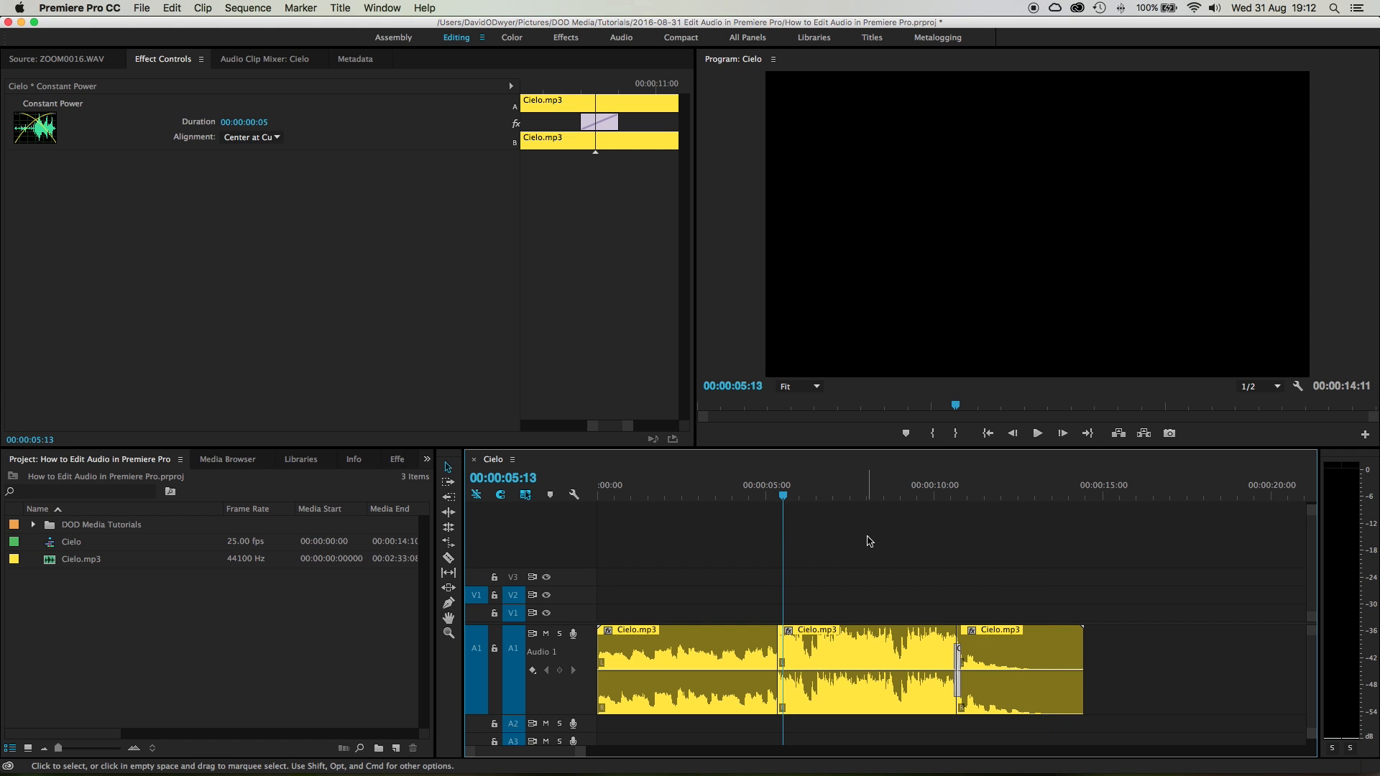